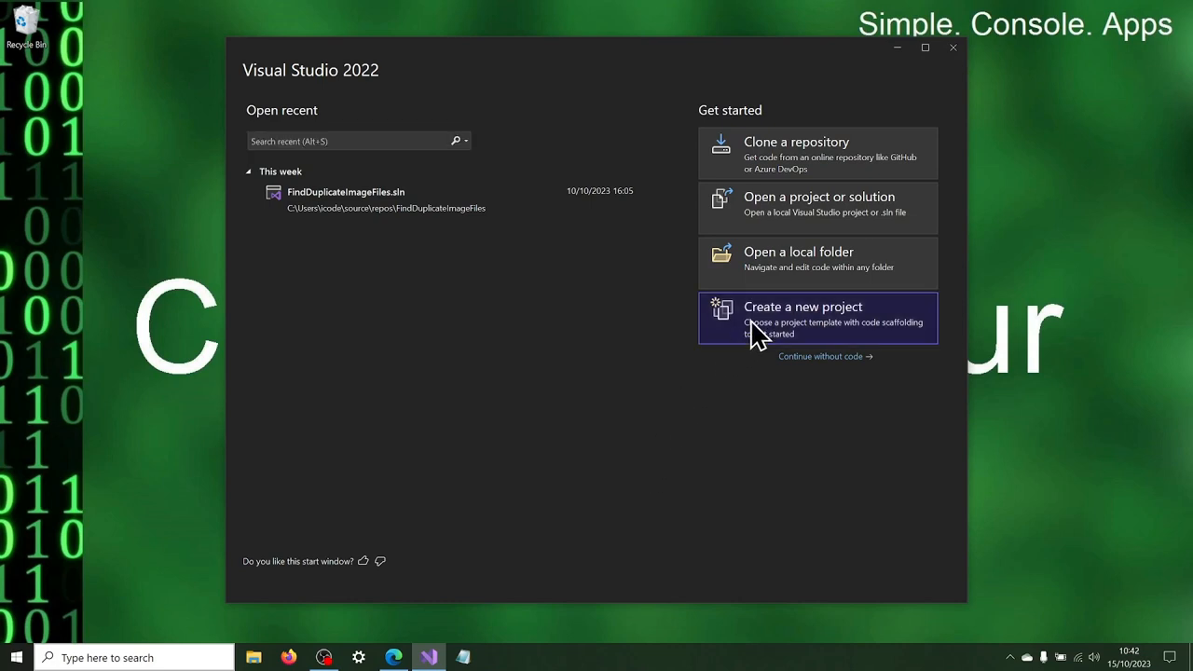
- Create the ConvertImageFiles C# console app on .NET 6.0 without top-level statements
left_click(819, 318)
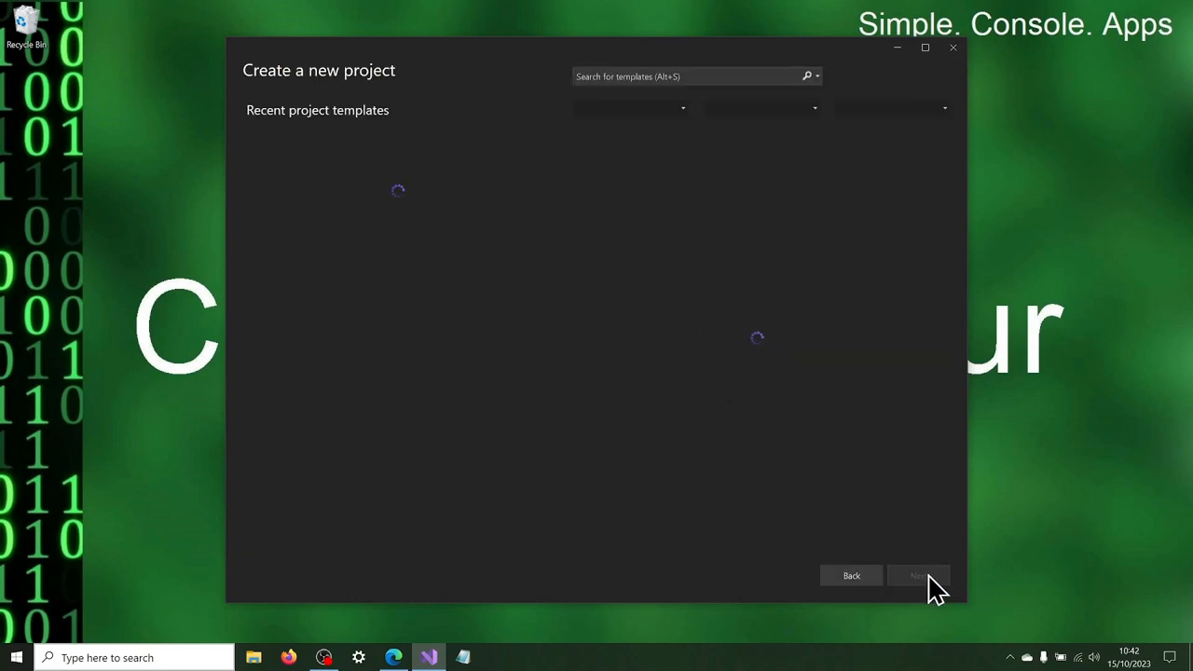
left_click(918, 575)
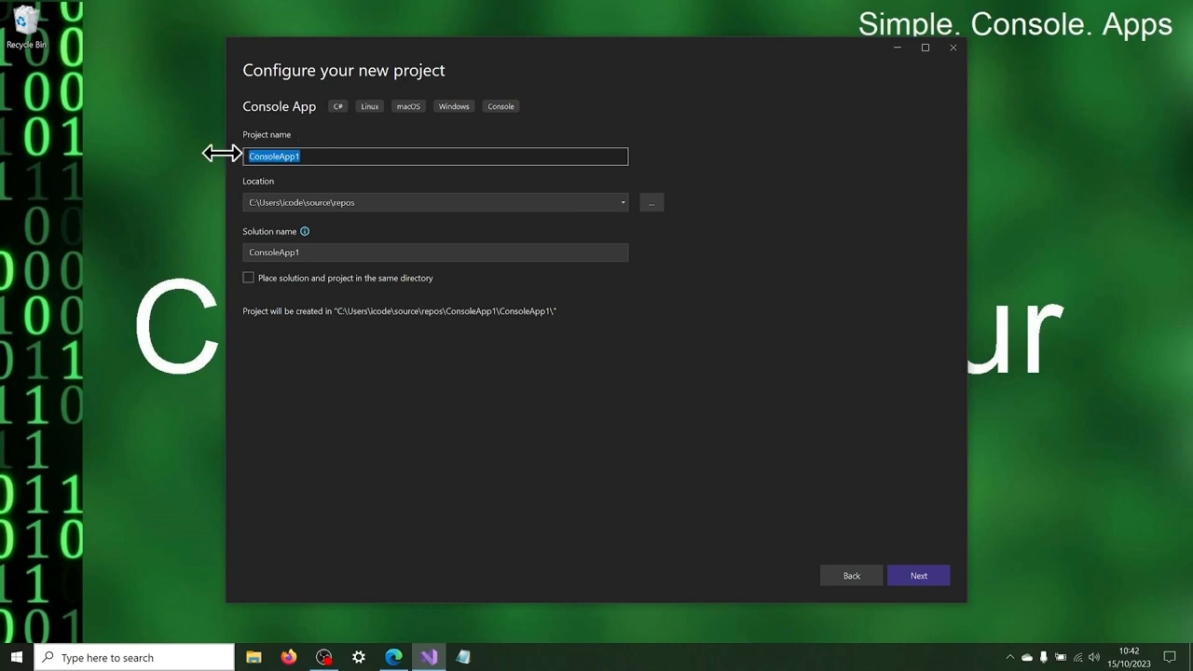
type("ConvertImageFiles")
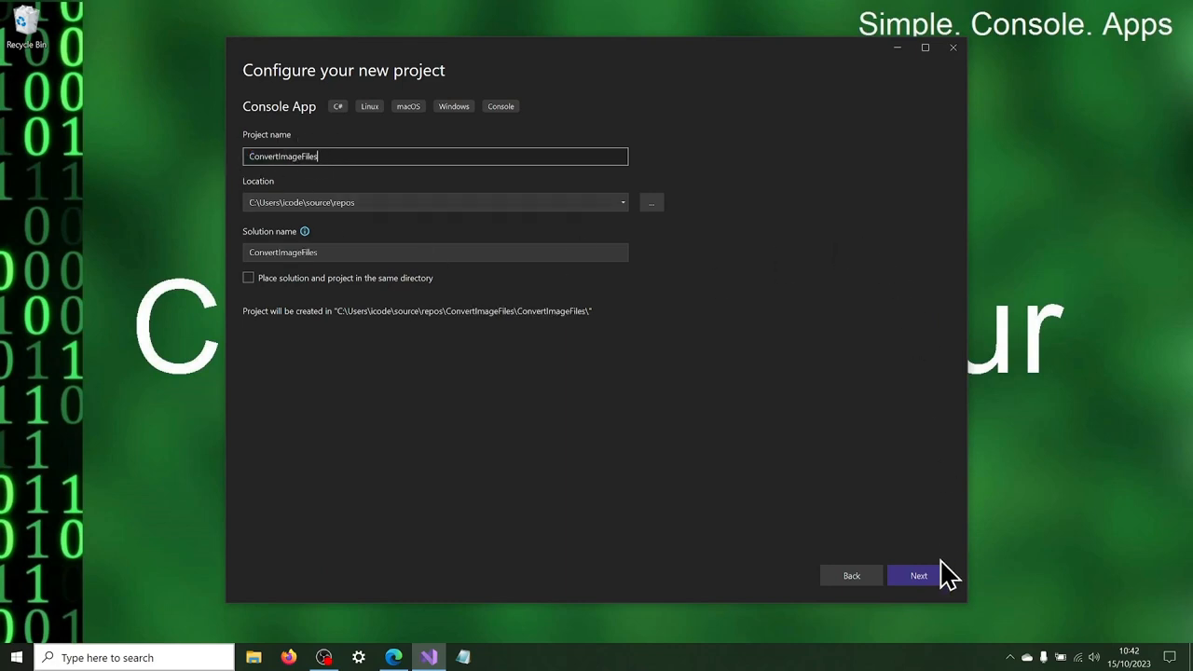
left_click(919, 575)
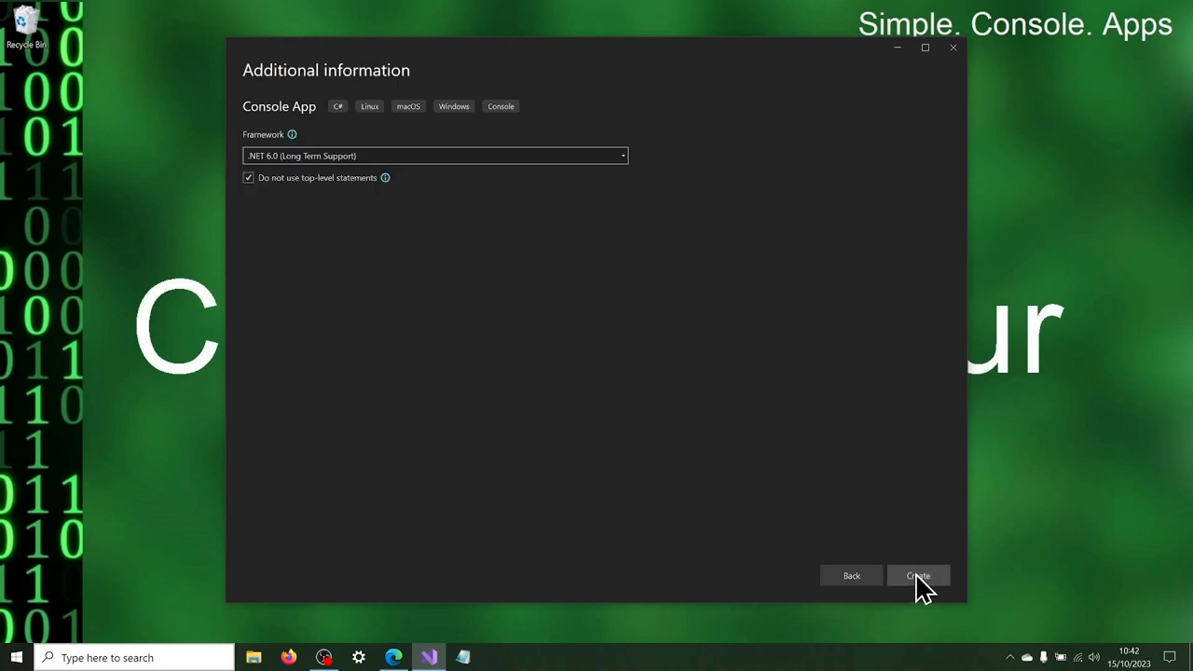
left_click(918, 575)
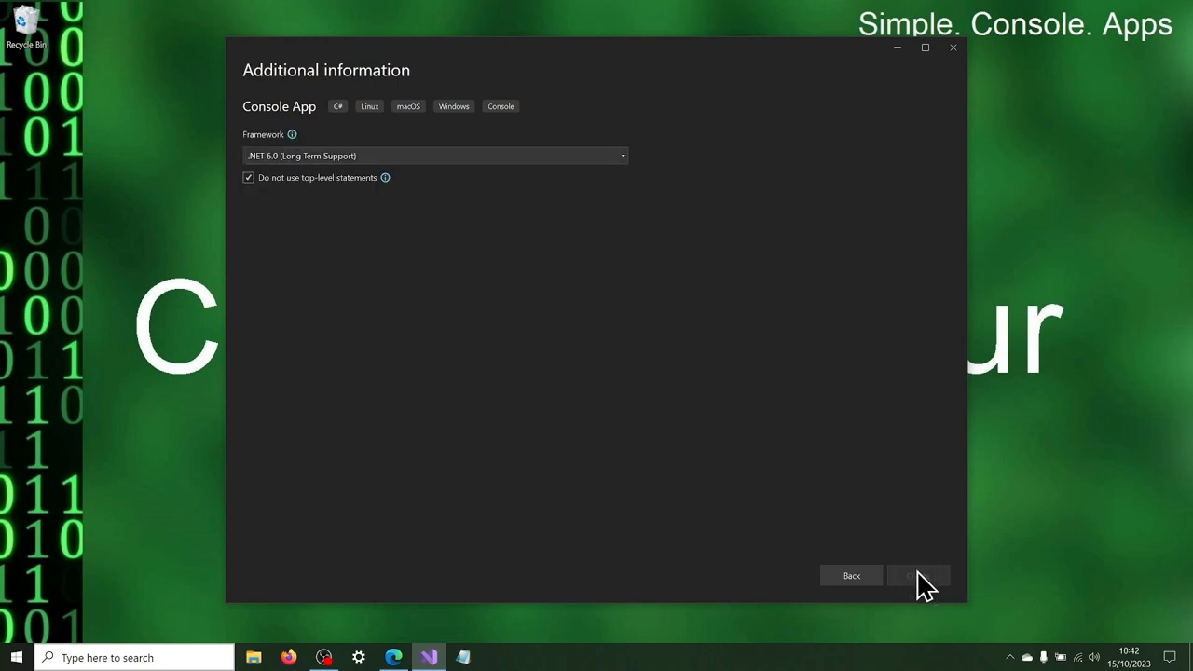
left_click(918, 575)
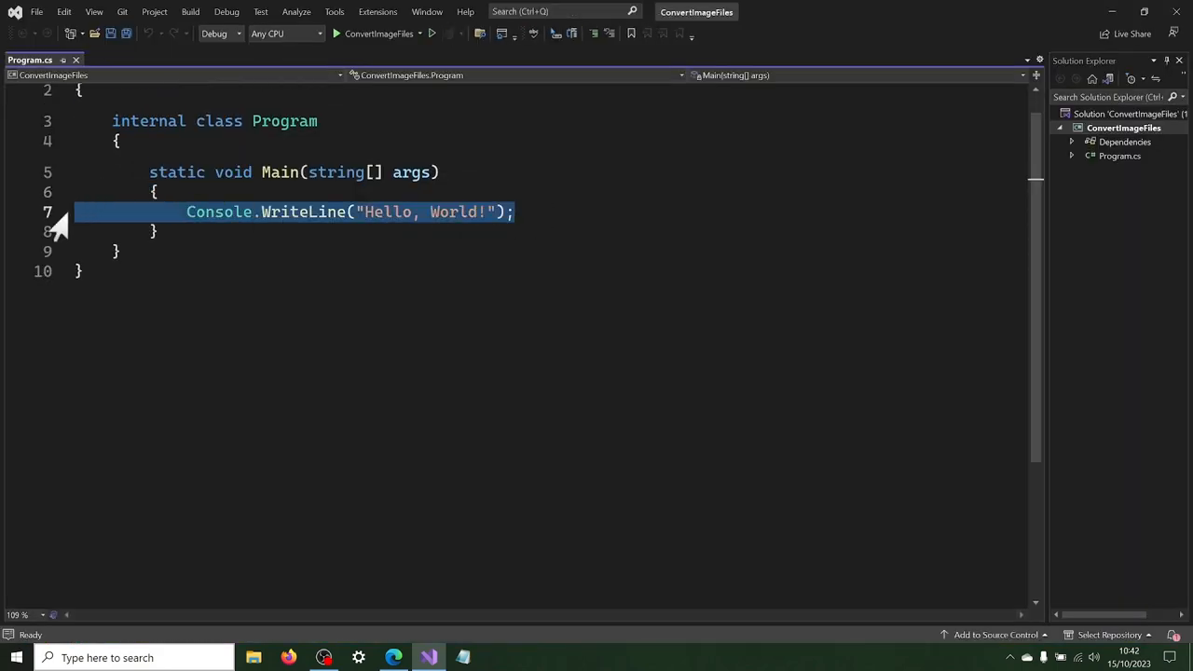
- Delete the Console.WriteLine line, set the project's Target OS to Windows, and return to Program.cs
key("Delete")
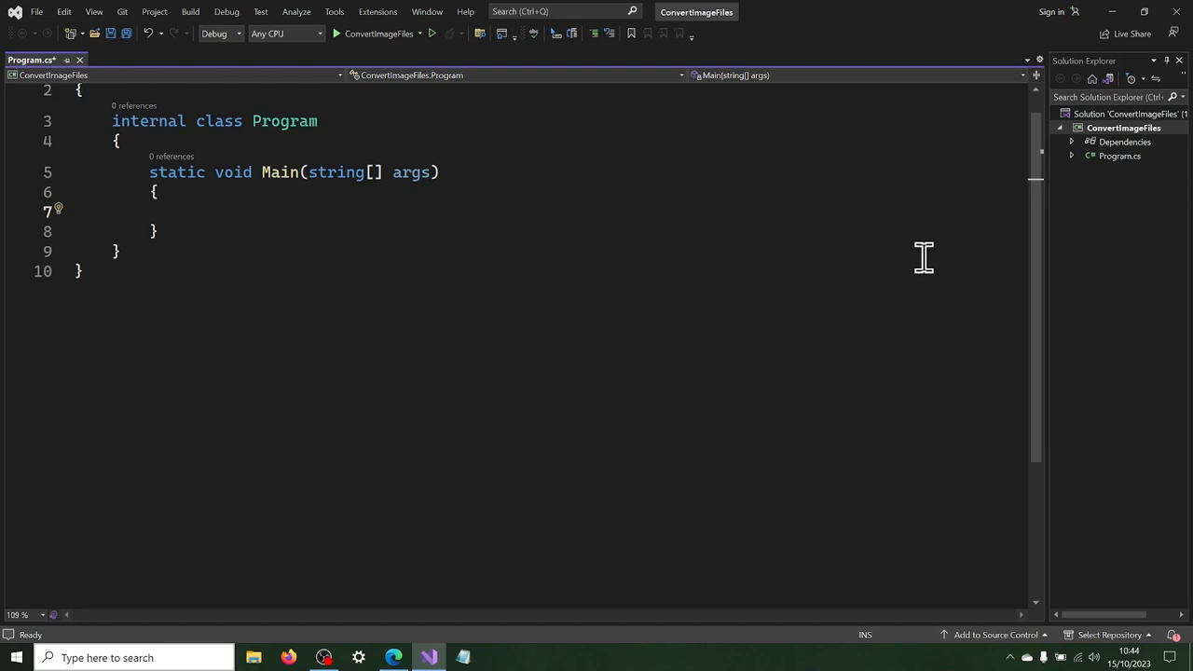
right_click(1124, 128)
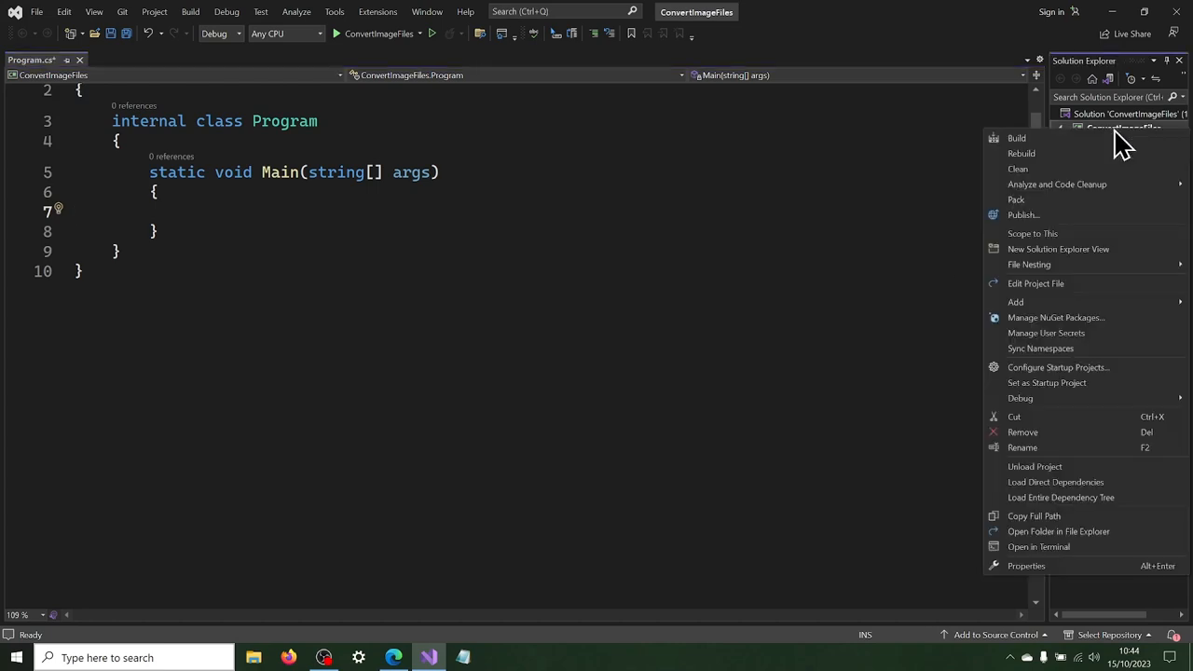
left_click(1027, 566)
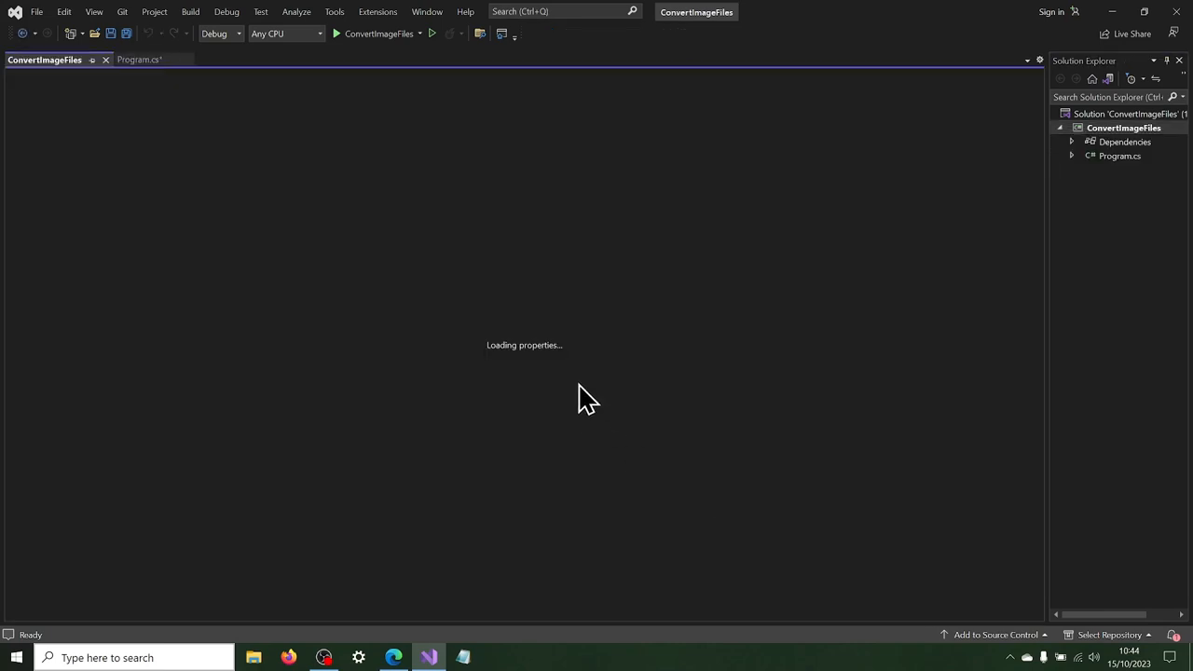
mouse_move(457, 364)
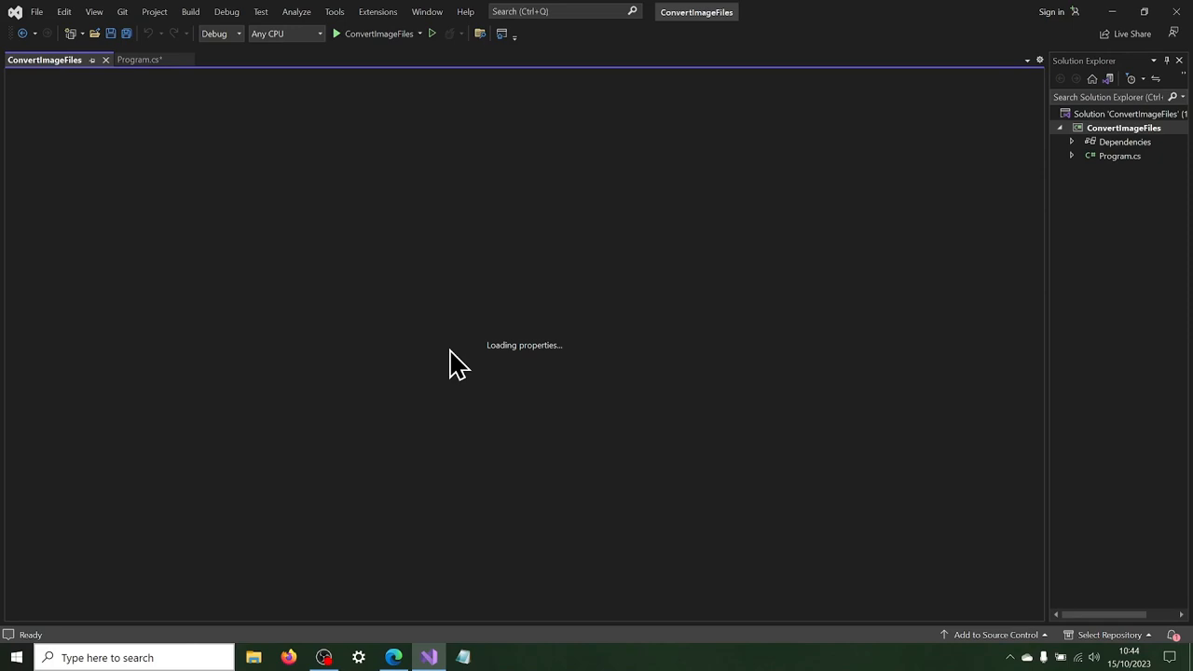
left_click(331, 362)
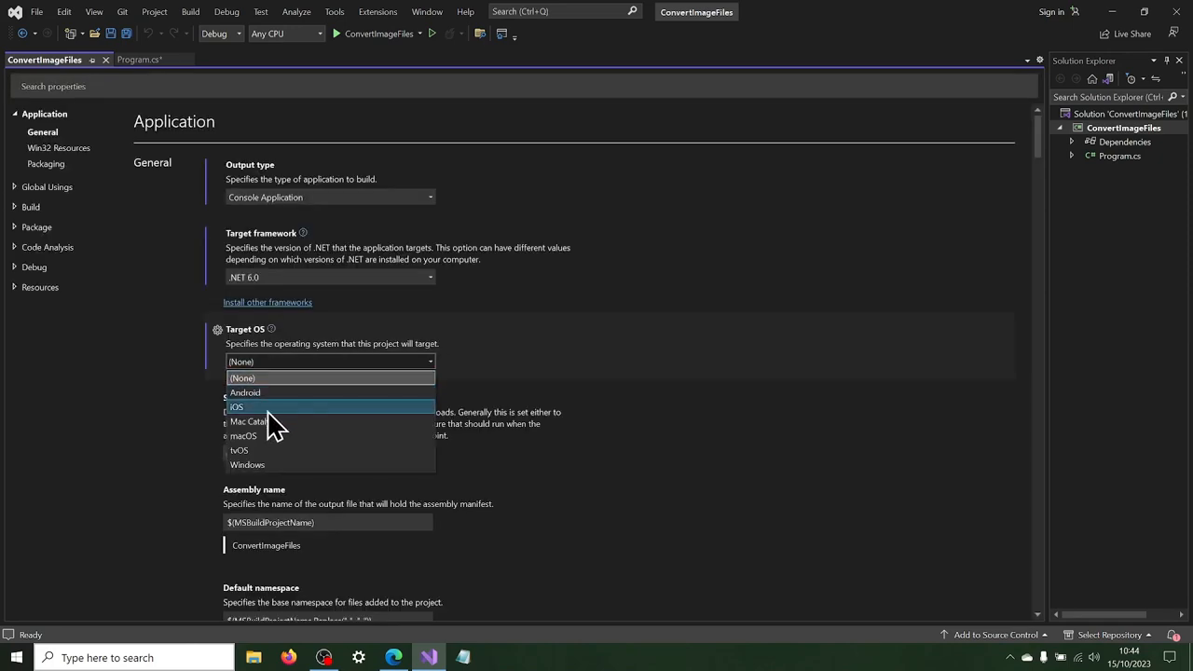
left_click(247, 464)
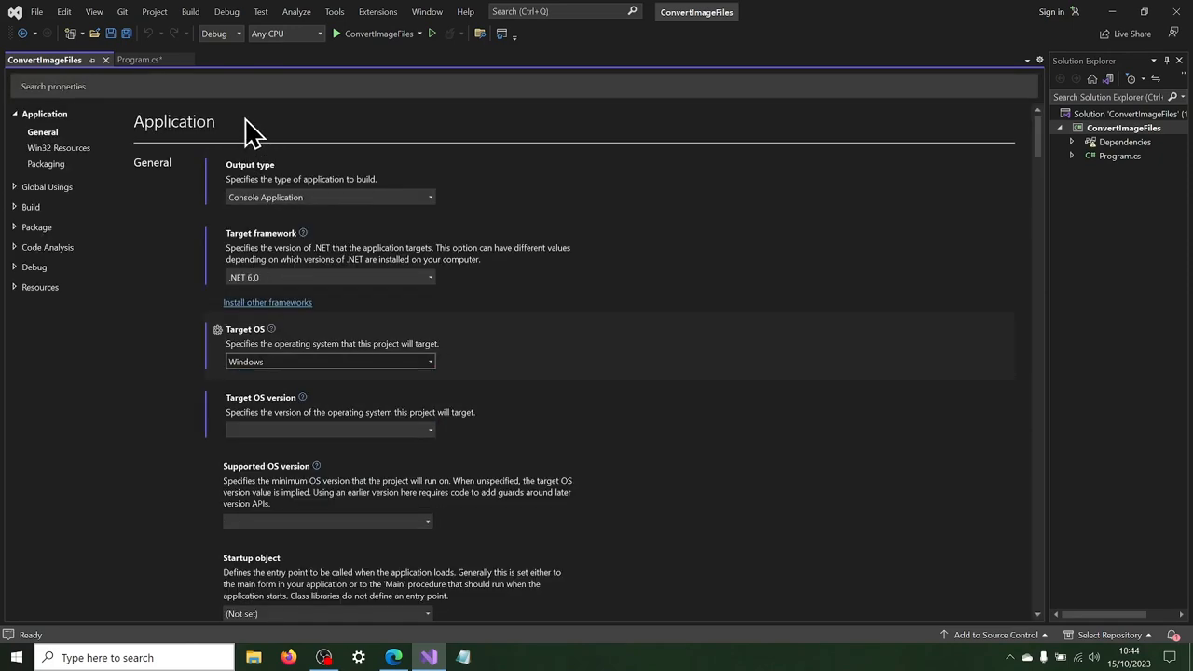
left_click(138, 59)
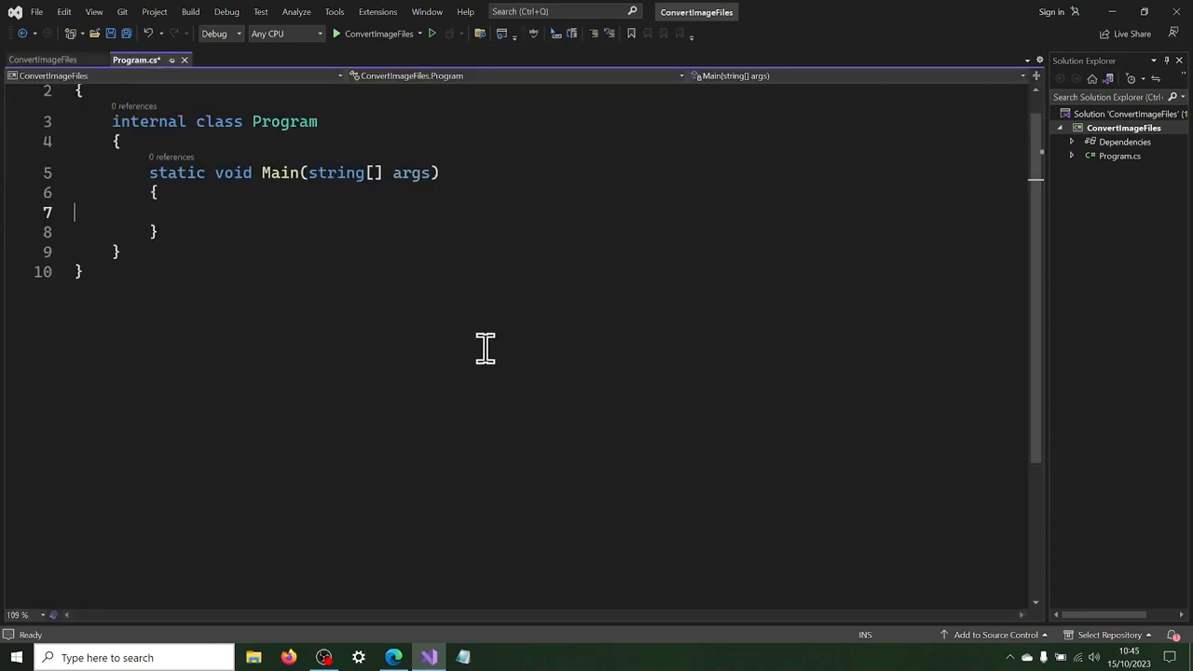
mouse_move(516, 313)
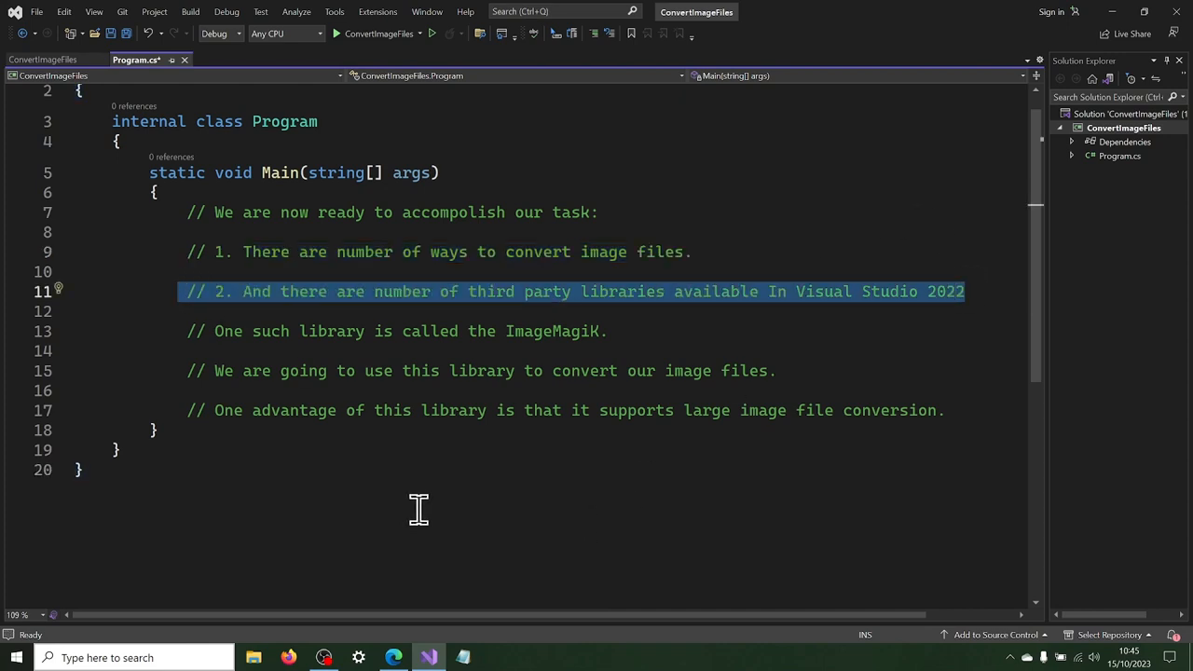
- Highlight the library and step comments in Main while explaining the plan
left_click(622, 331)
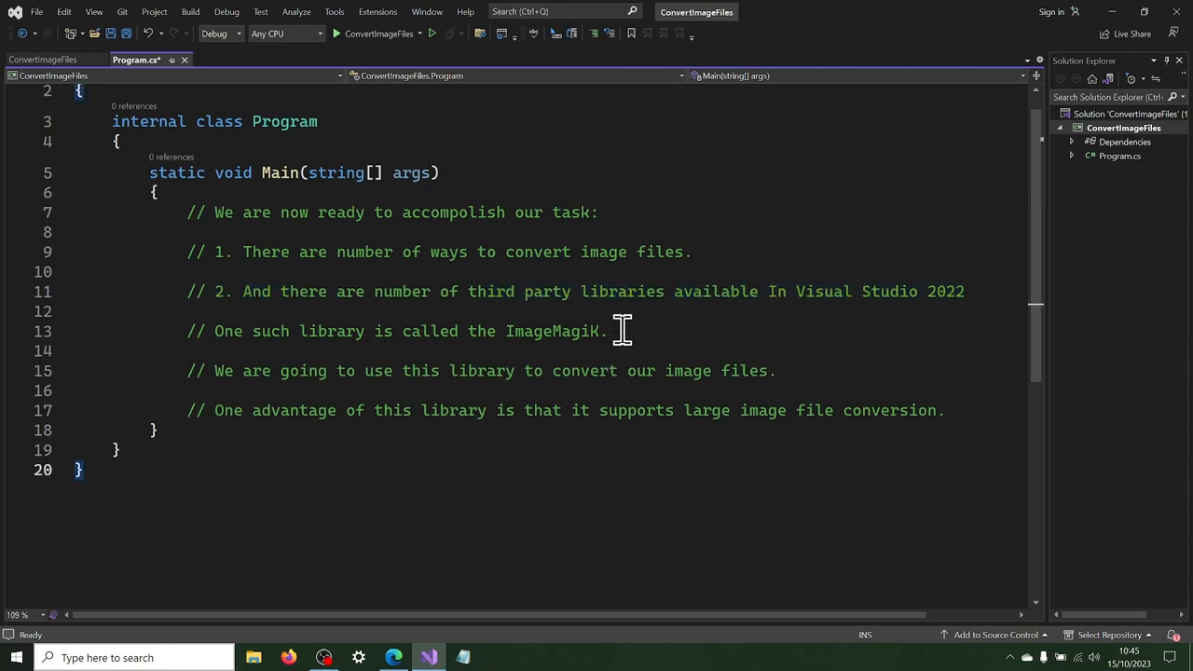
triple_click(392, 331)
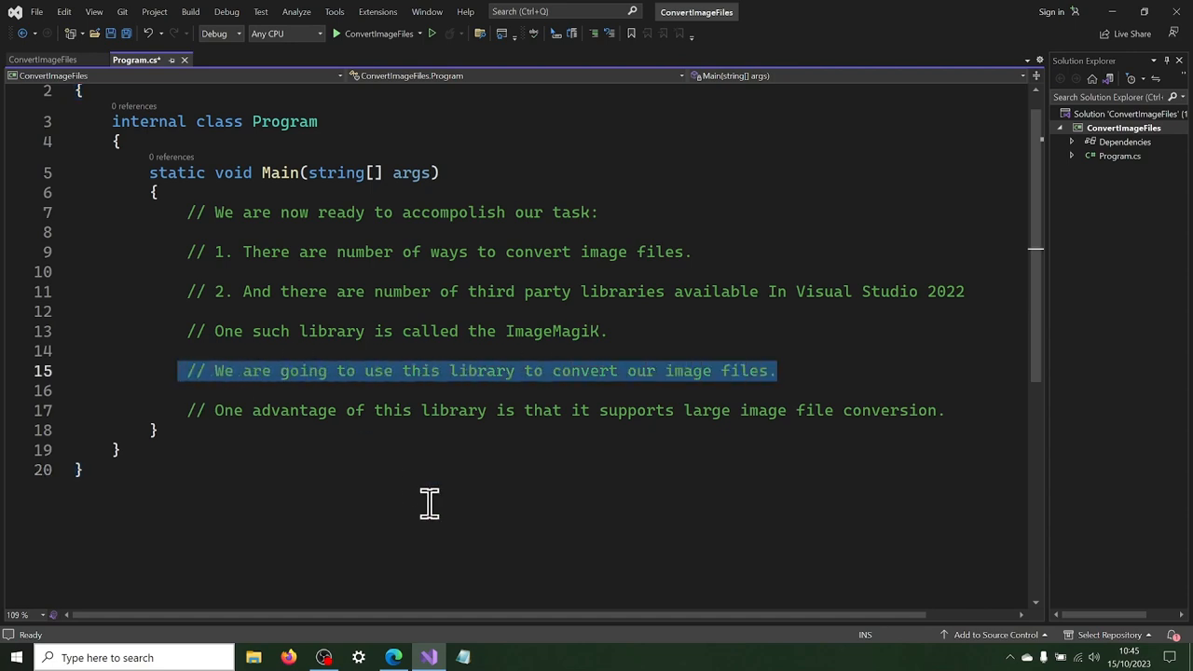
left_click(82, 470)
type("// we need to loop through each image file and convert the image into new format.")
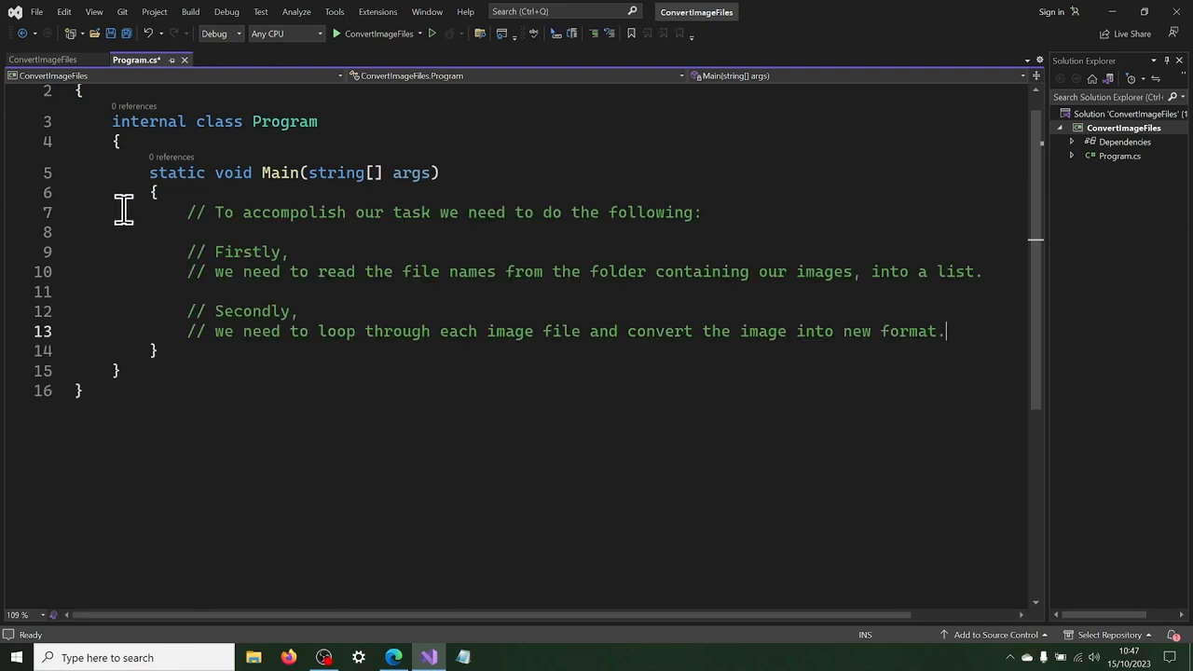
left_click_drag(289, 252, 181, 251)
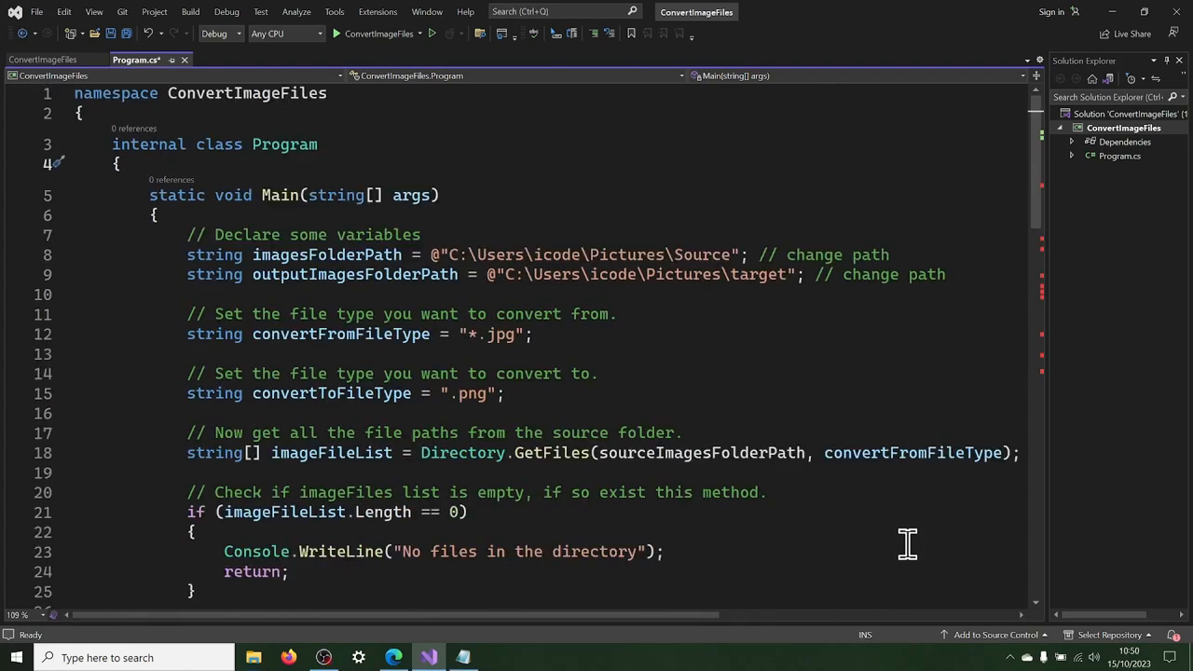
mouse_move(615, 313)
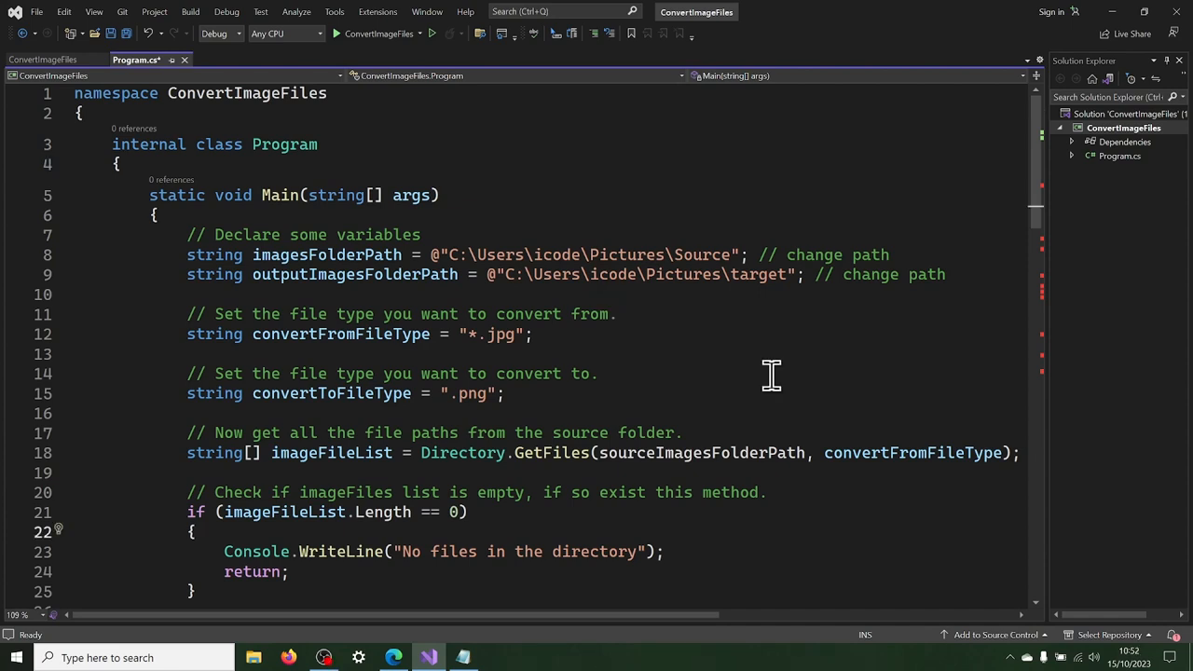
- Search NuGet for 'Image mag' and install Magick.NET-Q16-AnyCPU, confirming the changes
right_click(1123, 128)
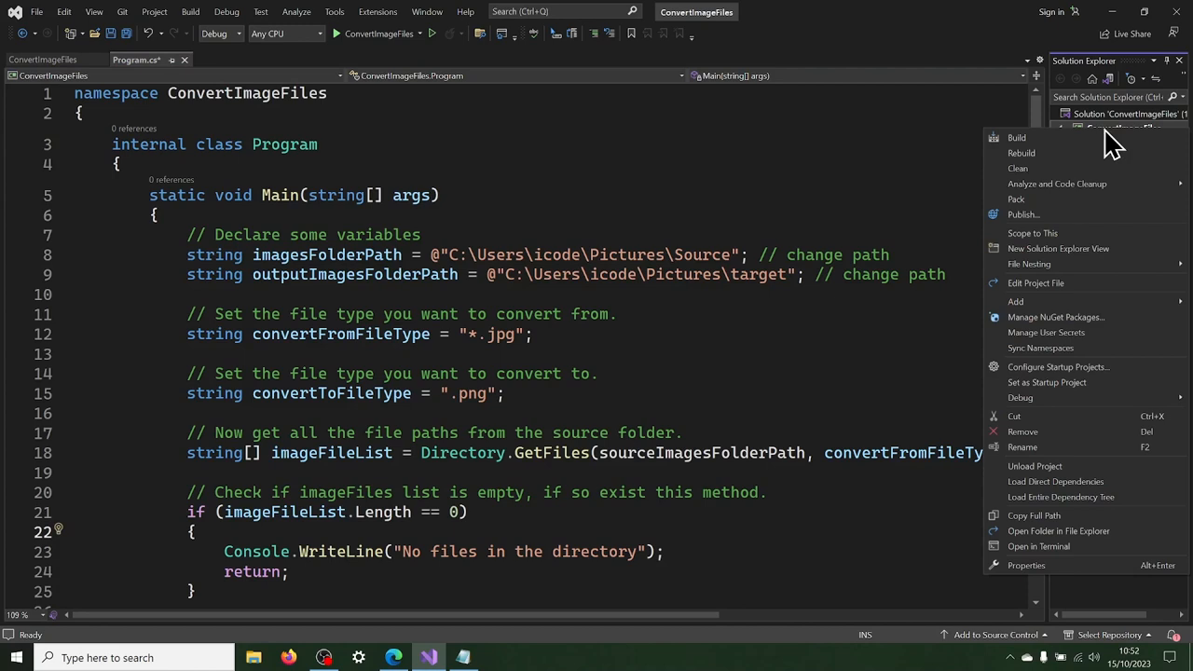
mouse_move(1038, 382)
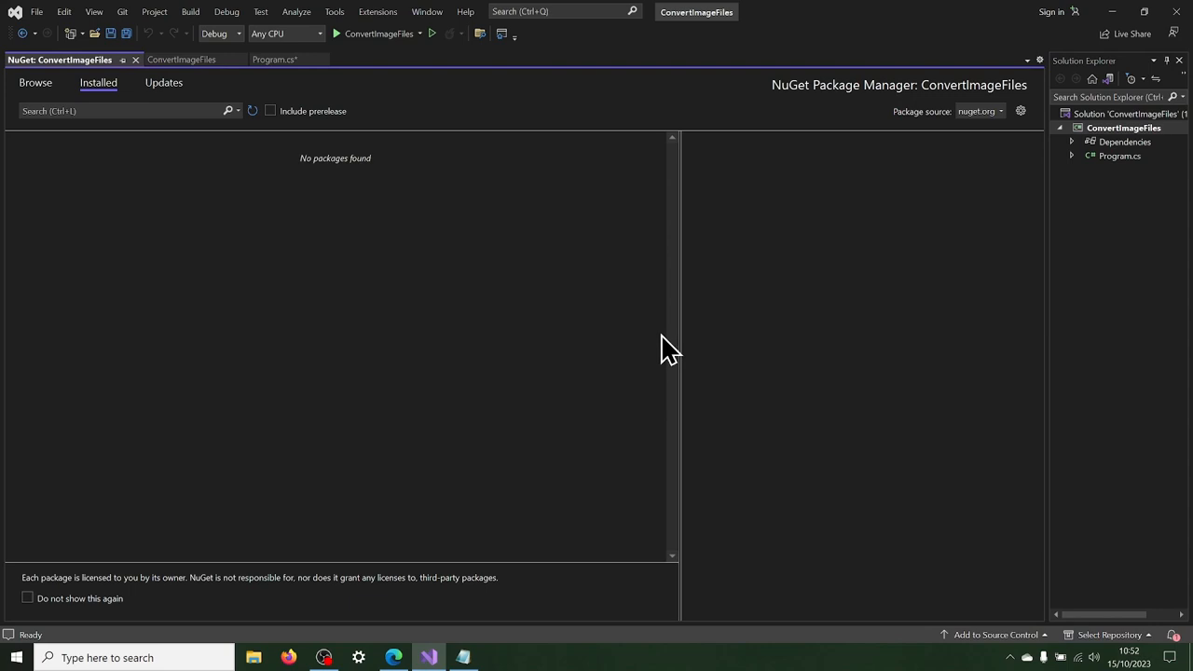
mouse_move(182, 173)
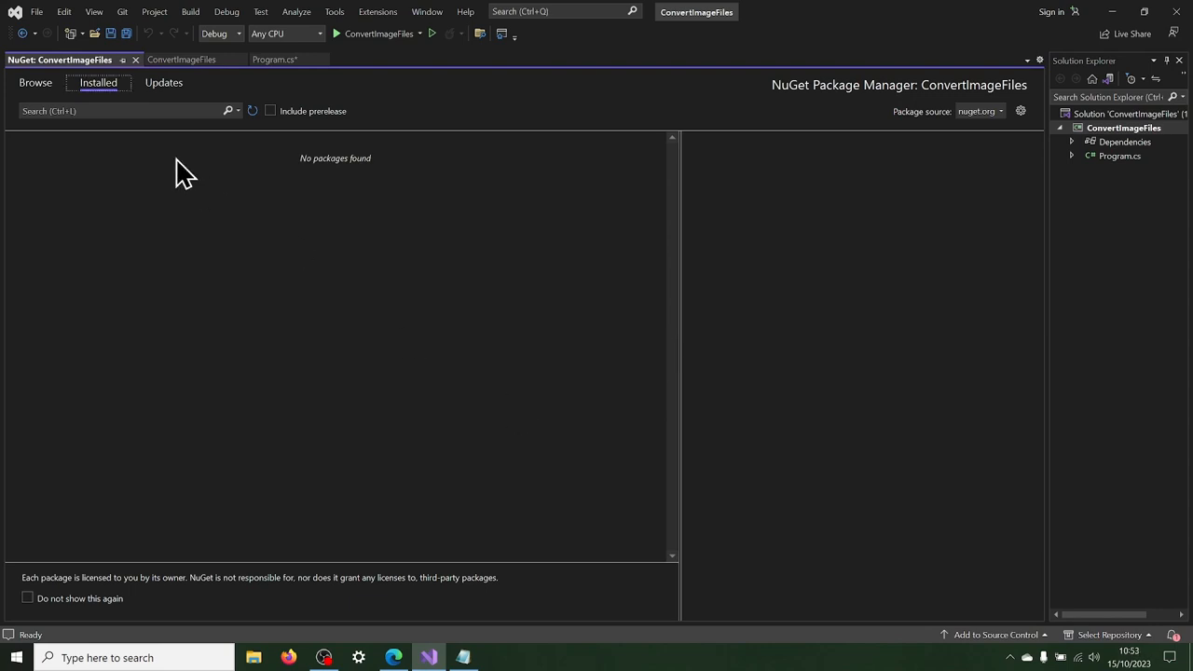
left_click(35, 82)
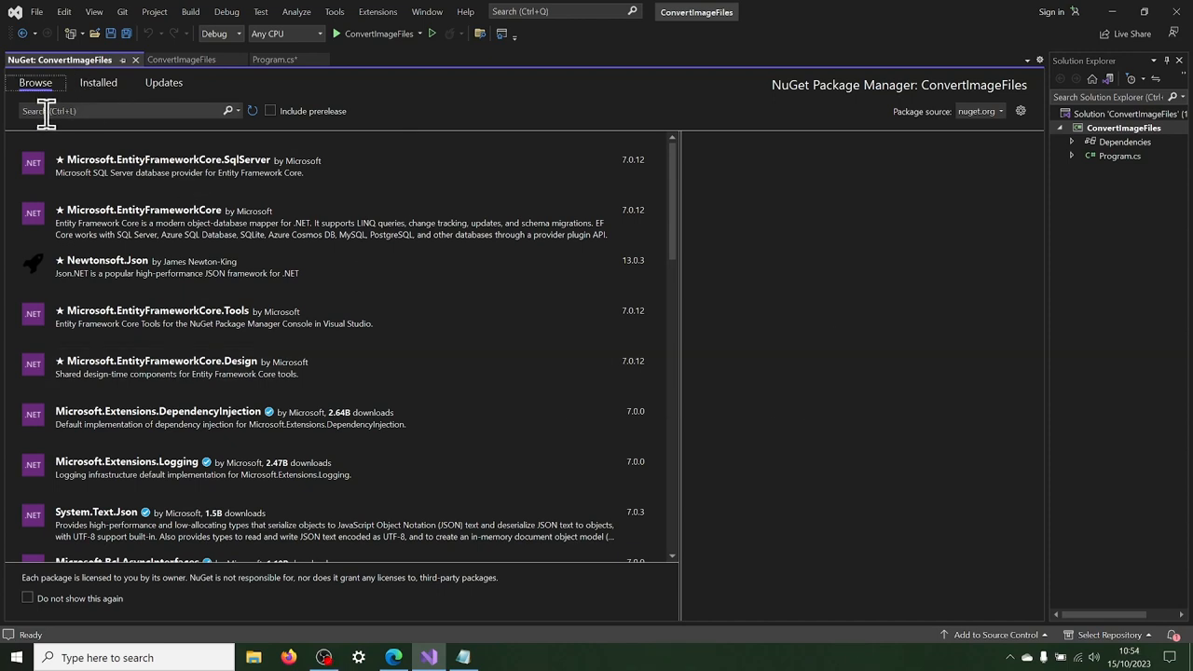
type("Image magic")
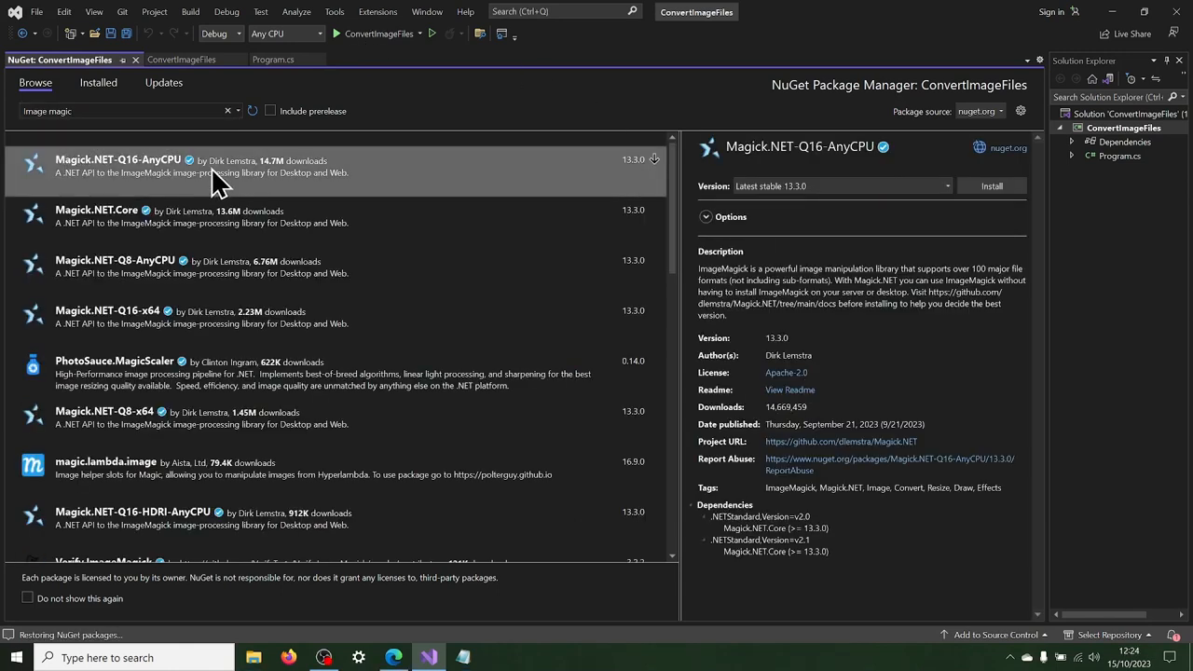
left_click(993, 186)
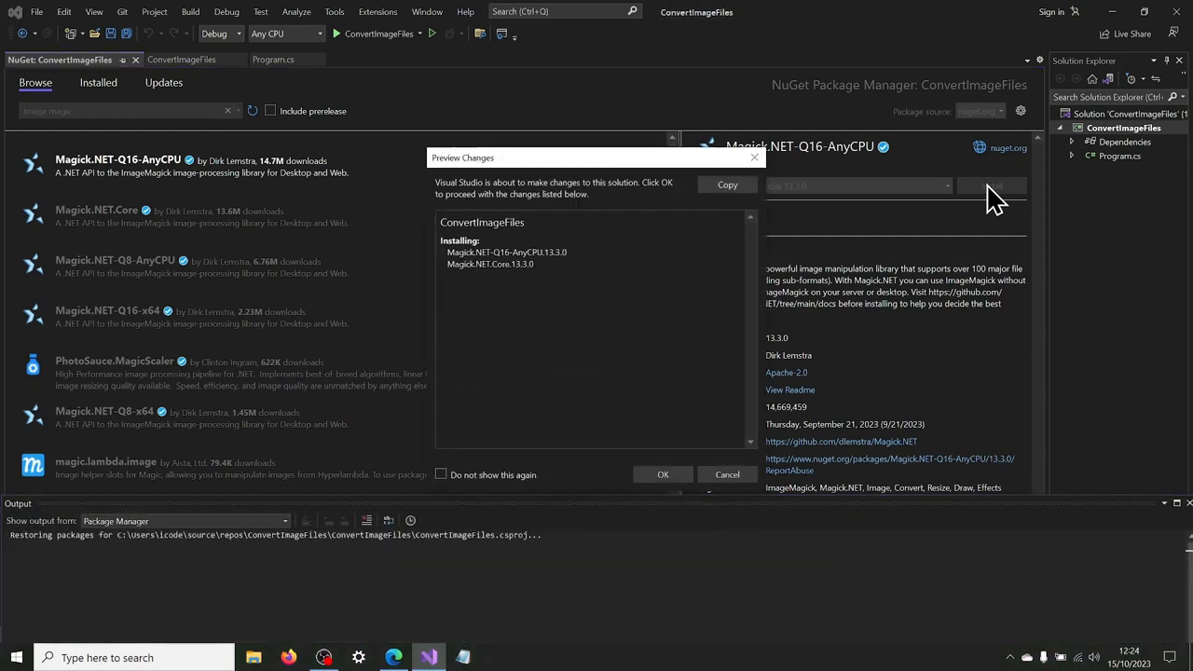
left_click(663, 474)
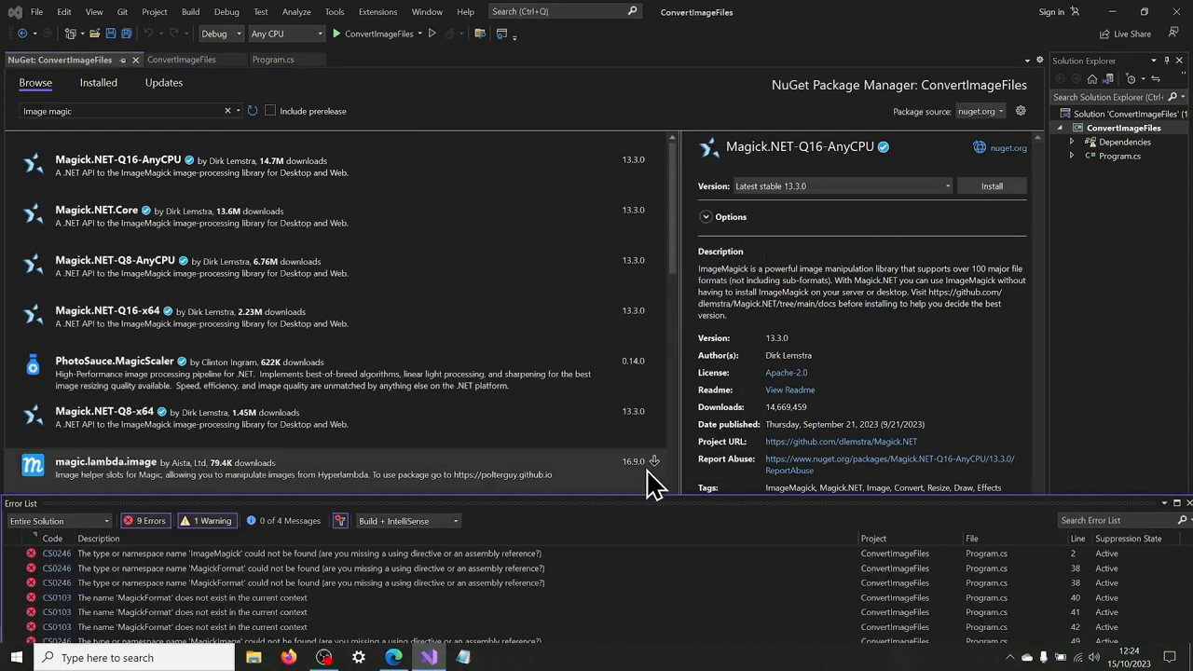
left_click(267, 59)
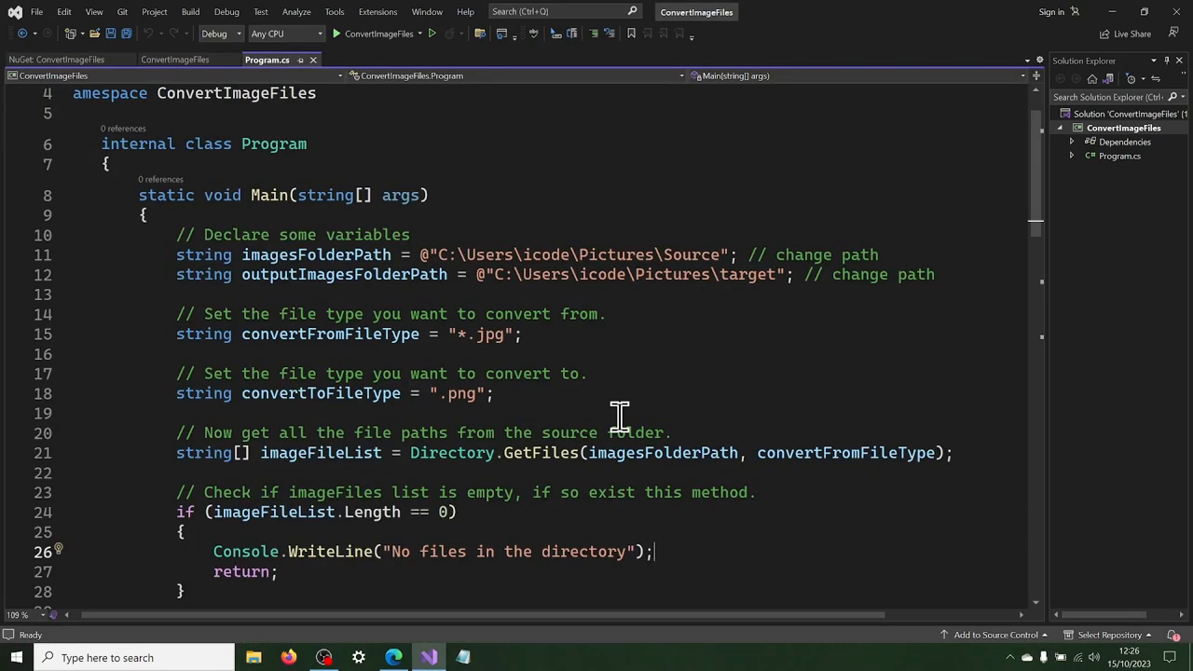
mouse_move(726, 299)
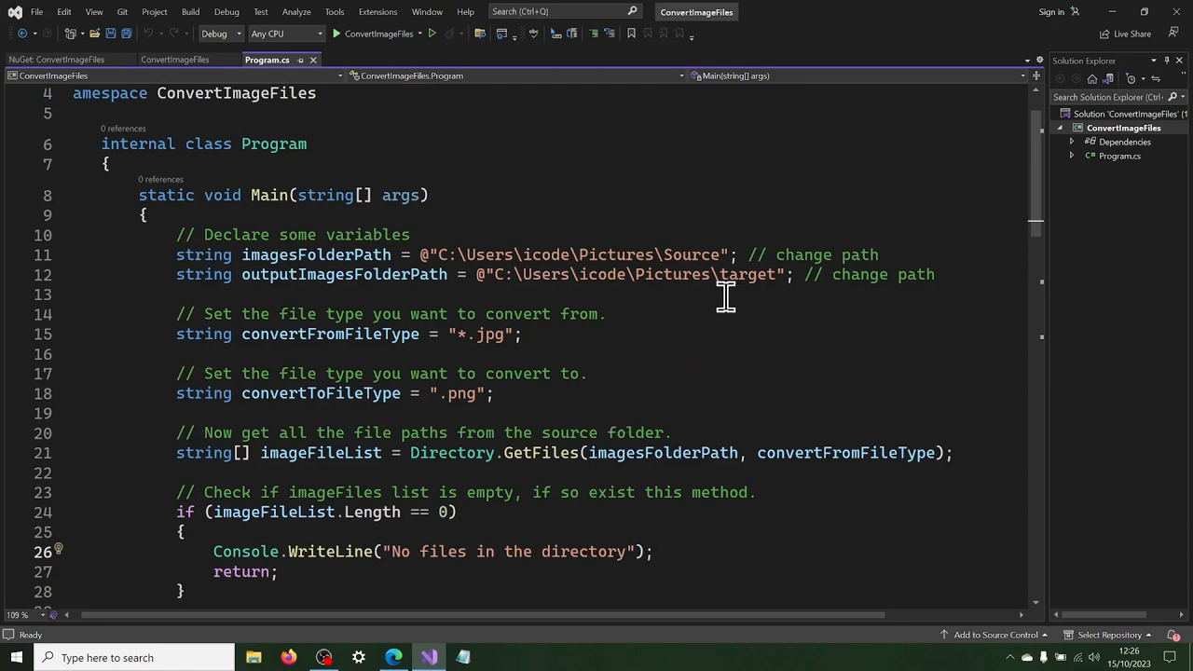
mouse_move(410, 245)
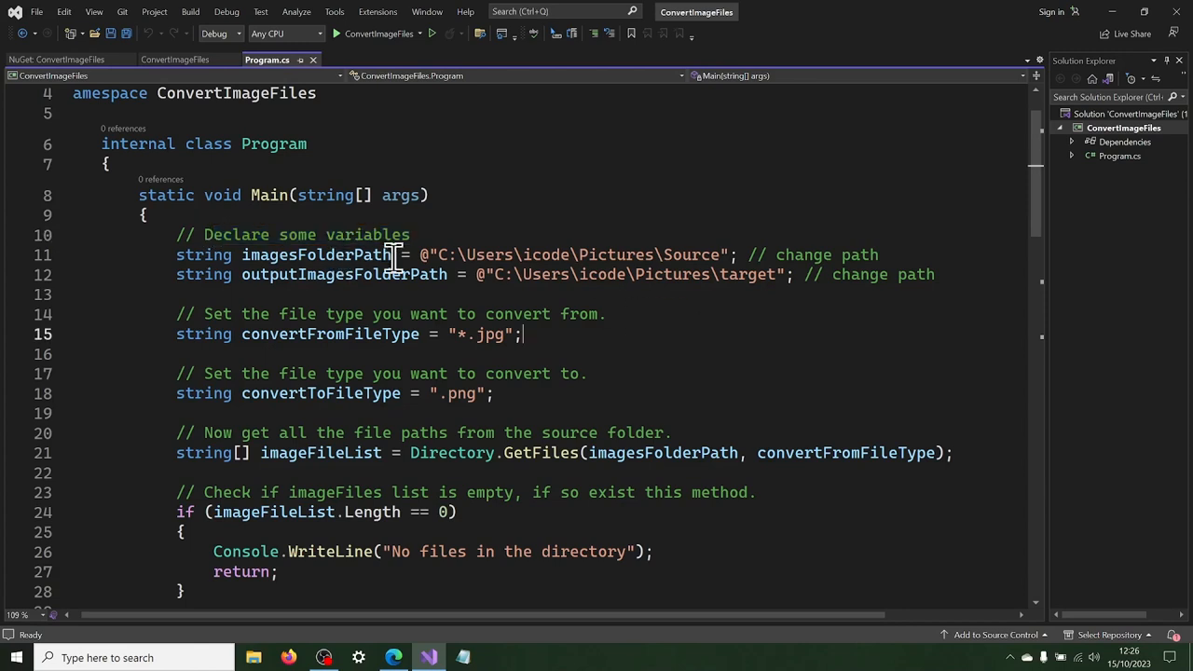
double_click(317, 254)
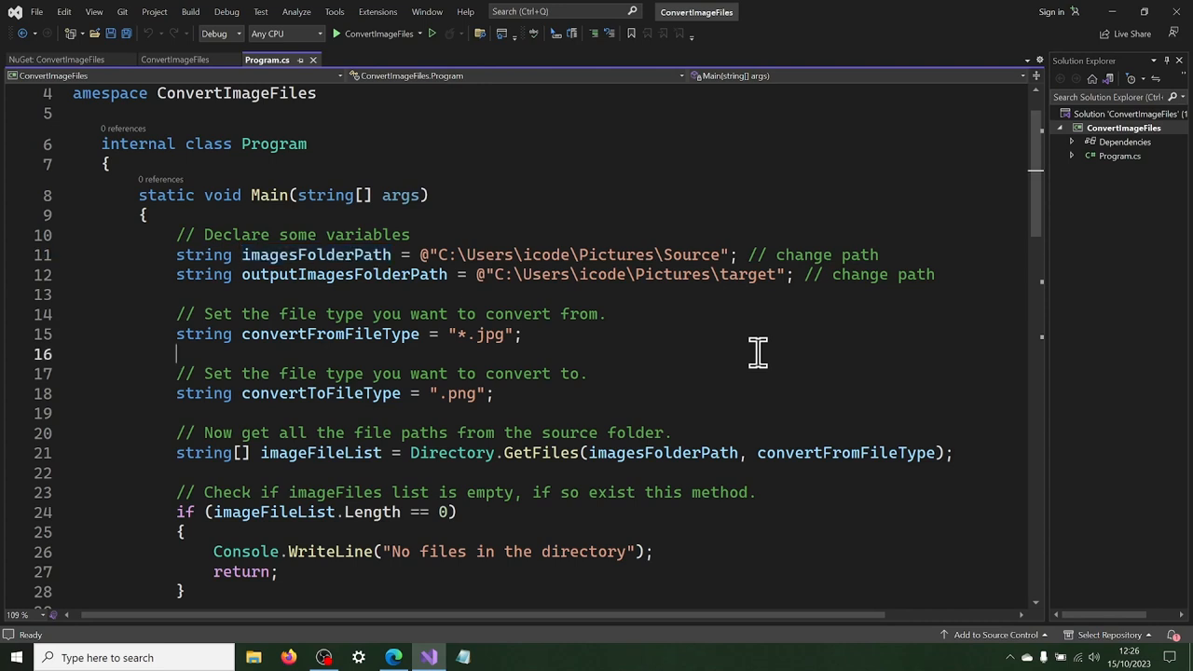
double_click(343, 274)
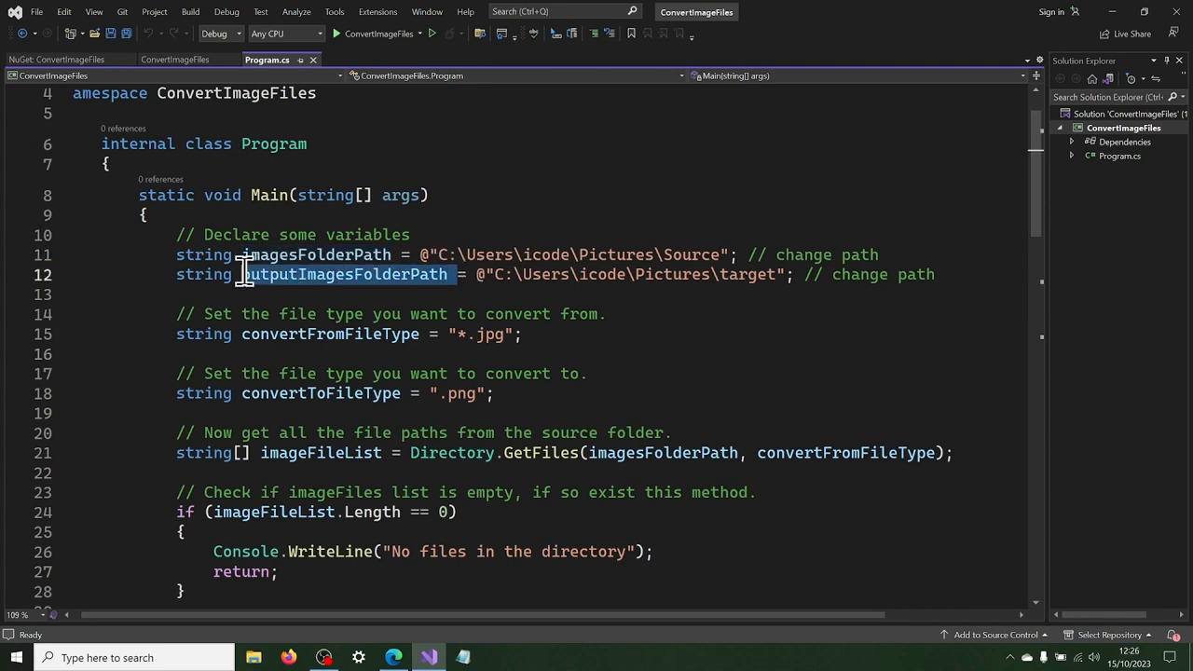
mouse_move(827, 362)
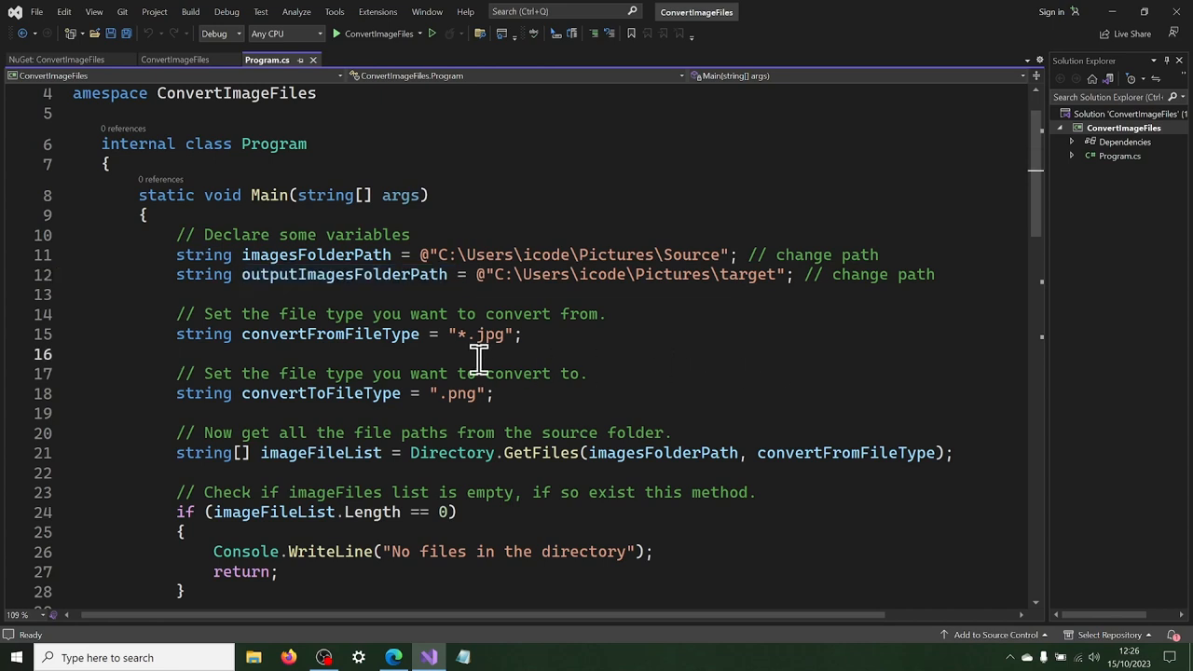
double_click(329, 334)
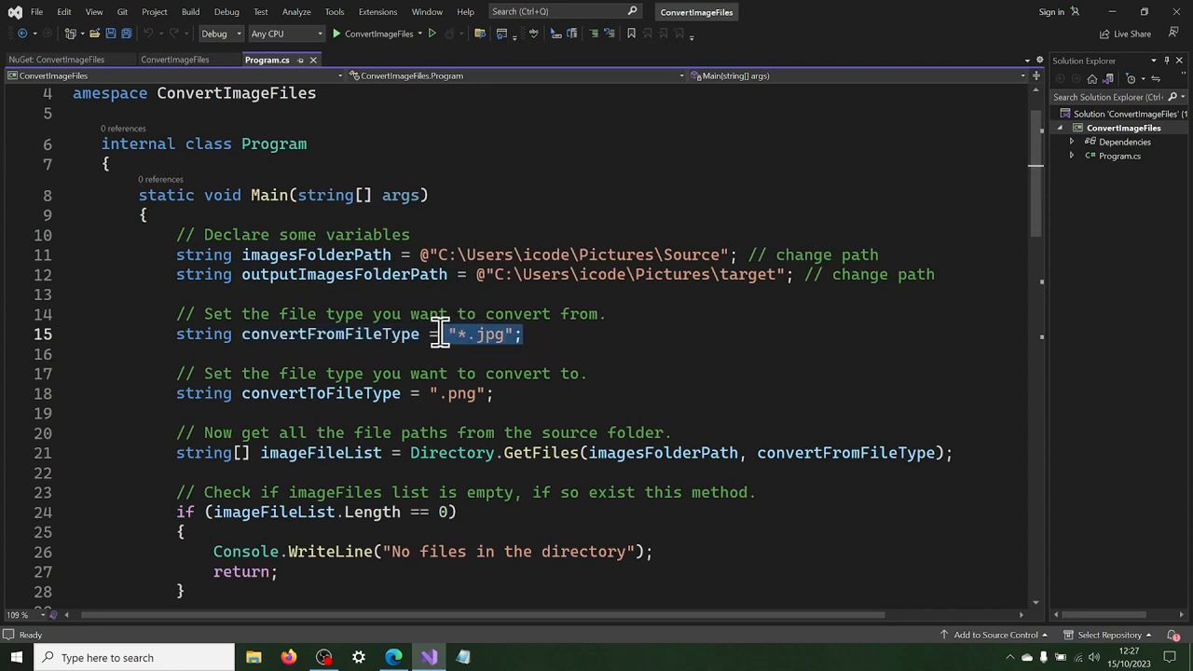
left_click(589, 373)
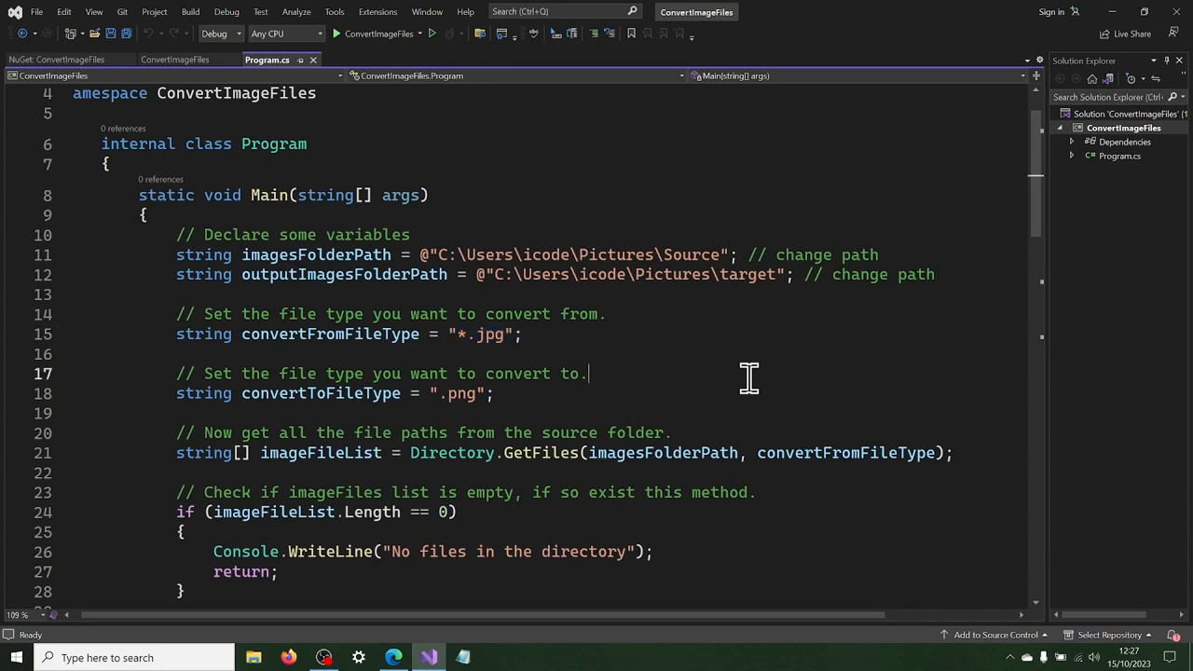
double_click(321, 393)
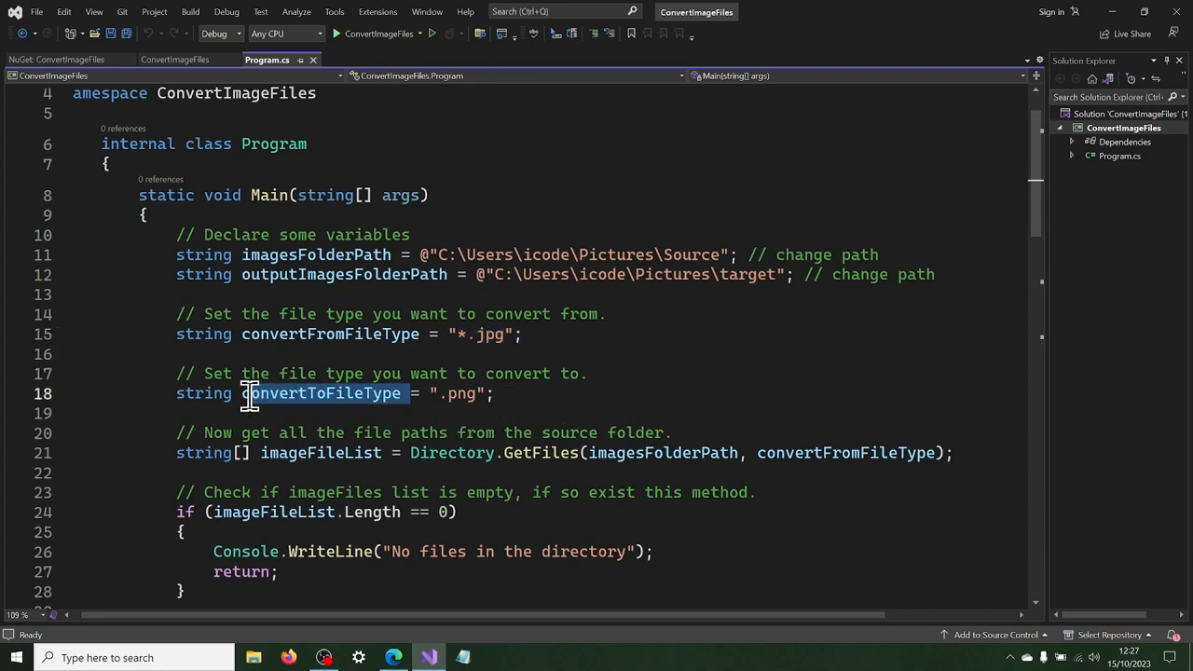
mouse_move(753, 392)
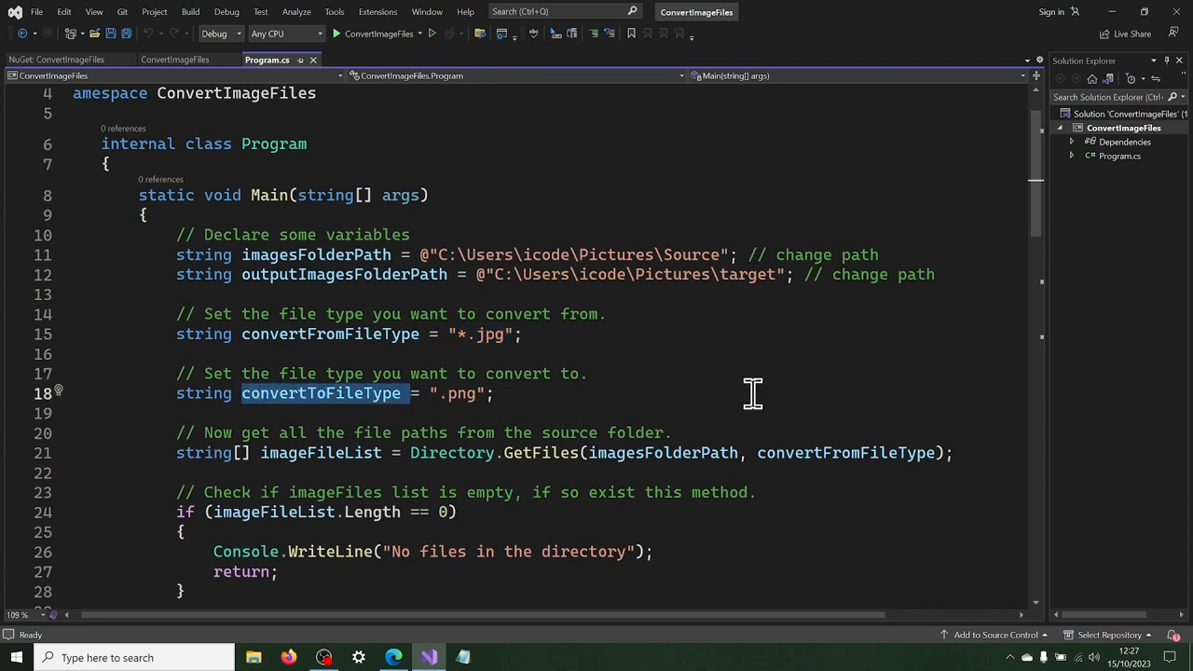
left_click(494, 393)
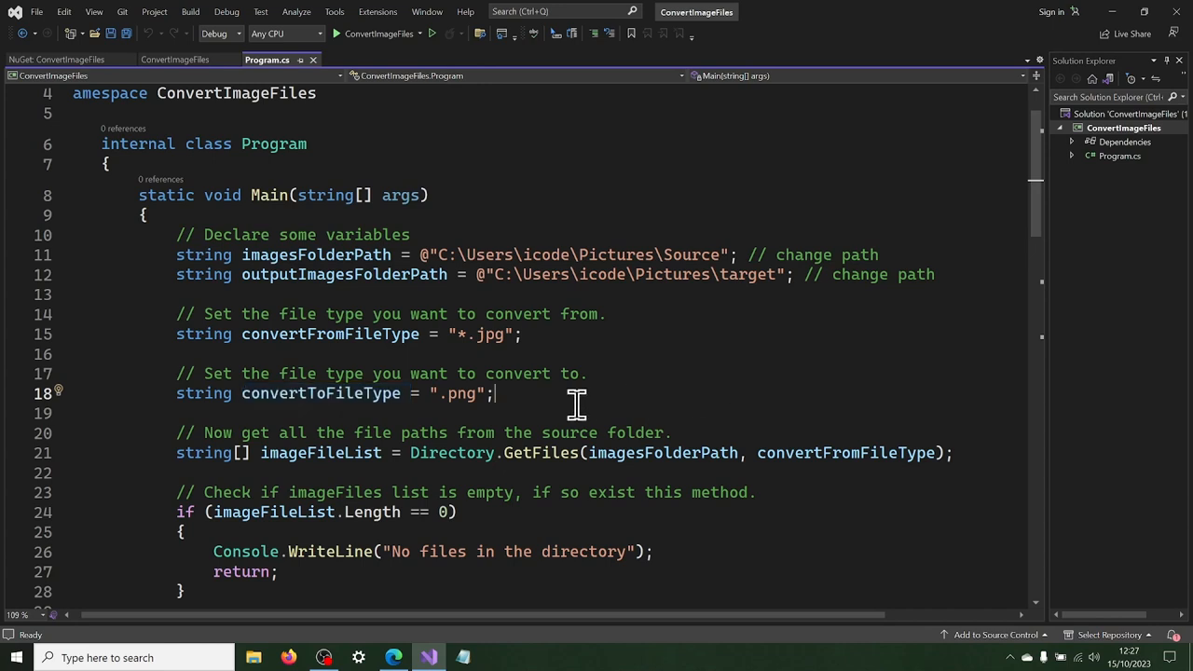
double_click(460, 394)
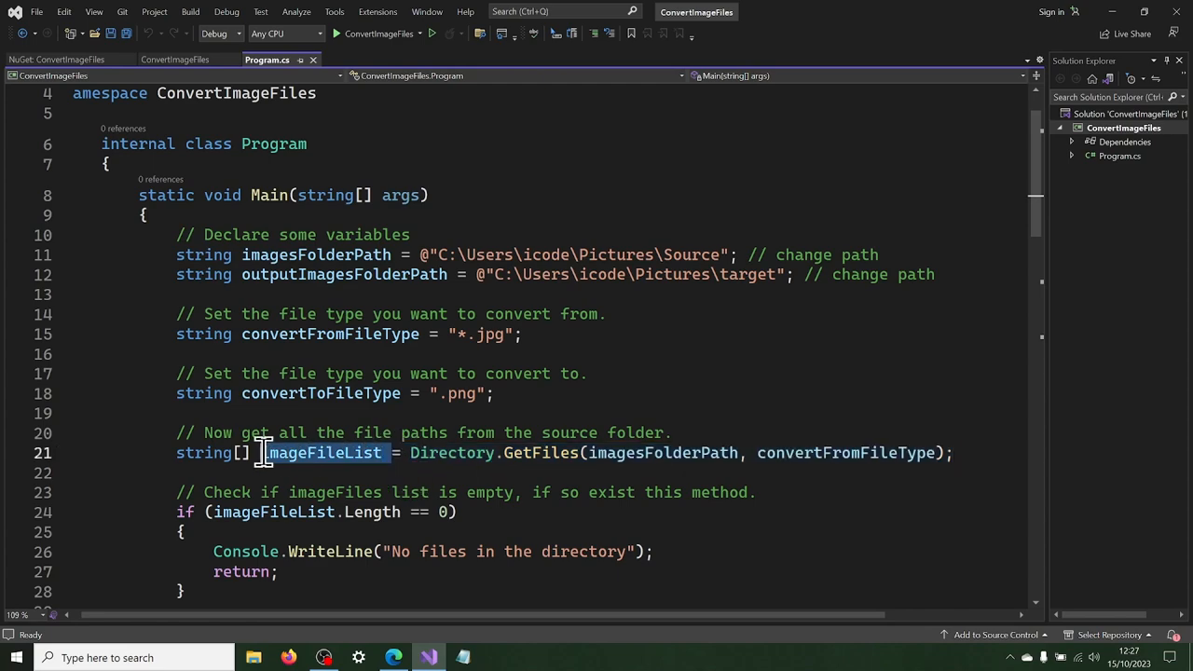
scroll("down", 3)
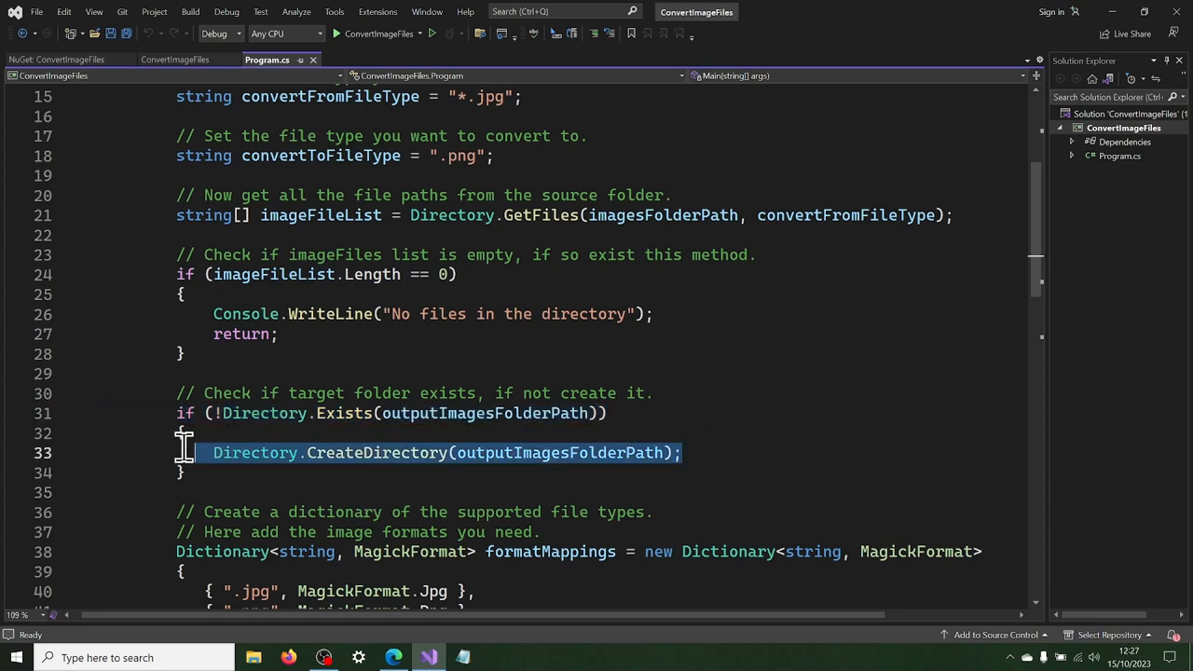
scroll("down", 3)
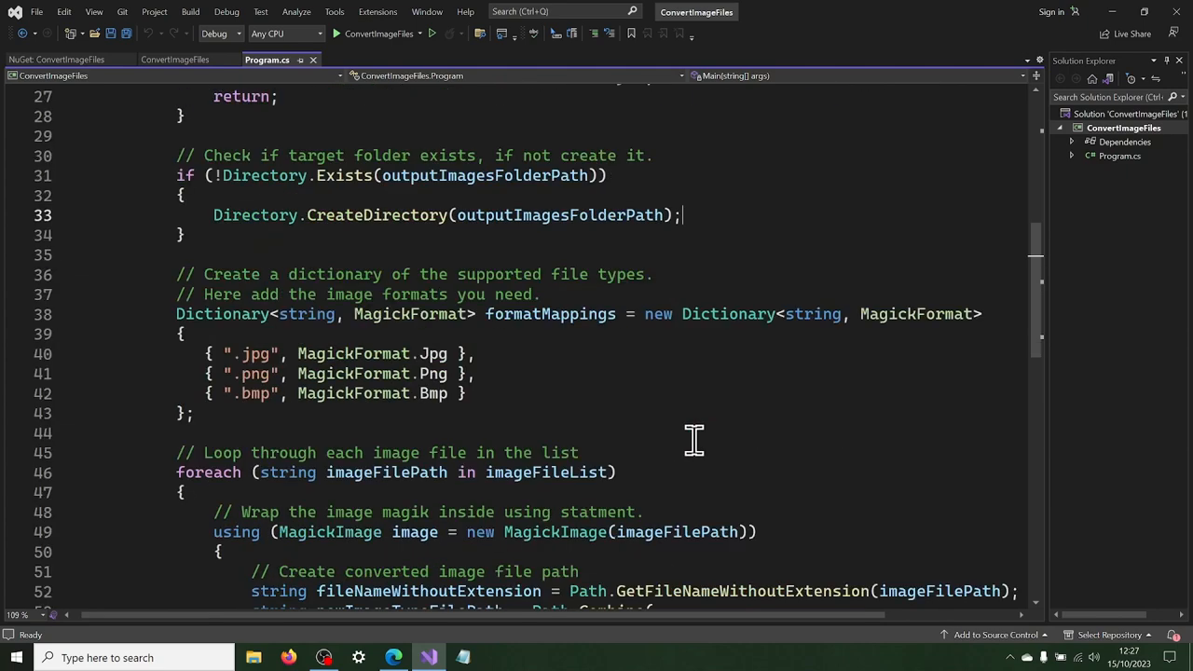
scroll("down", 3)
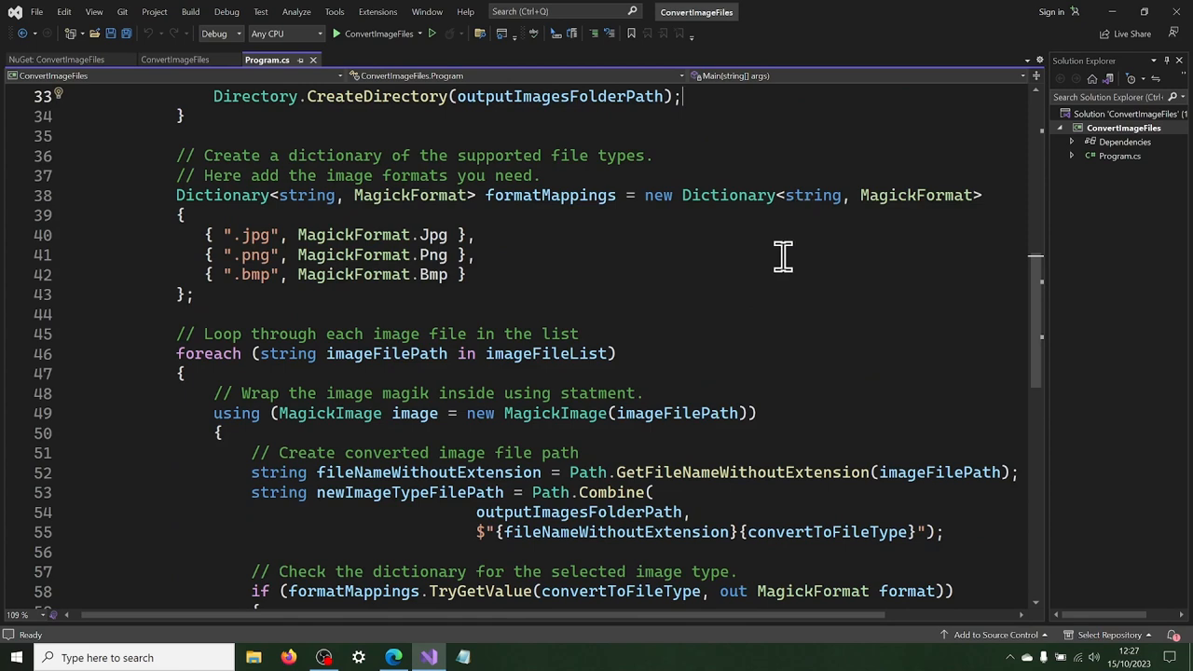
mouse_move(904, 216)
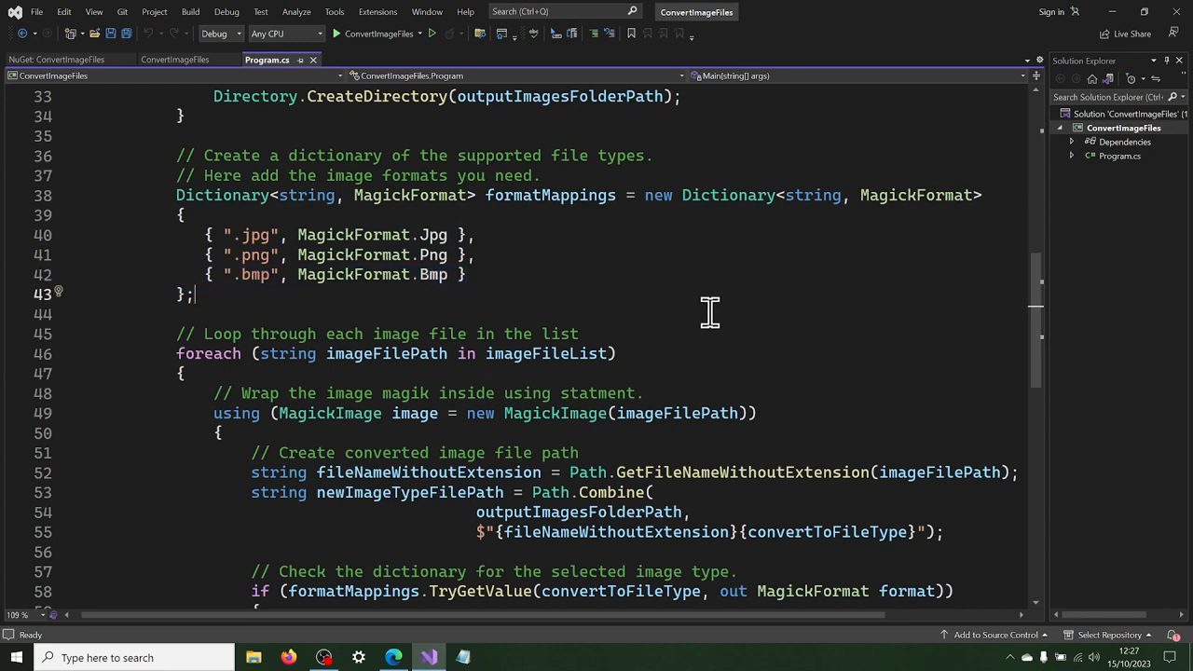
scroll("down", 3)
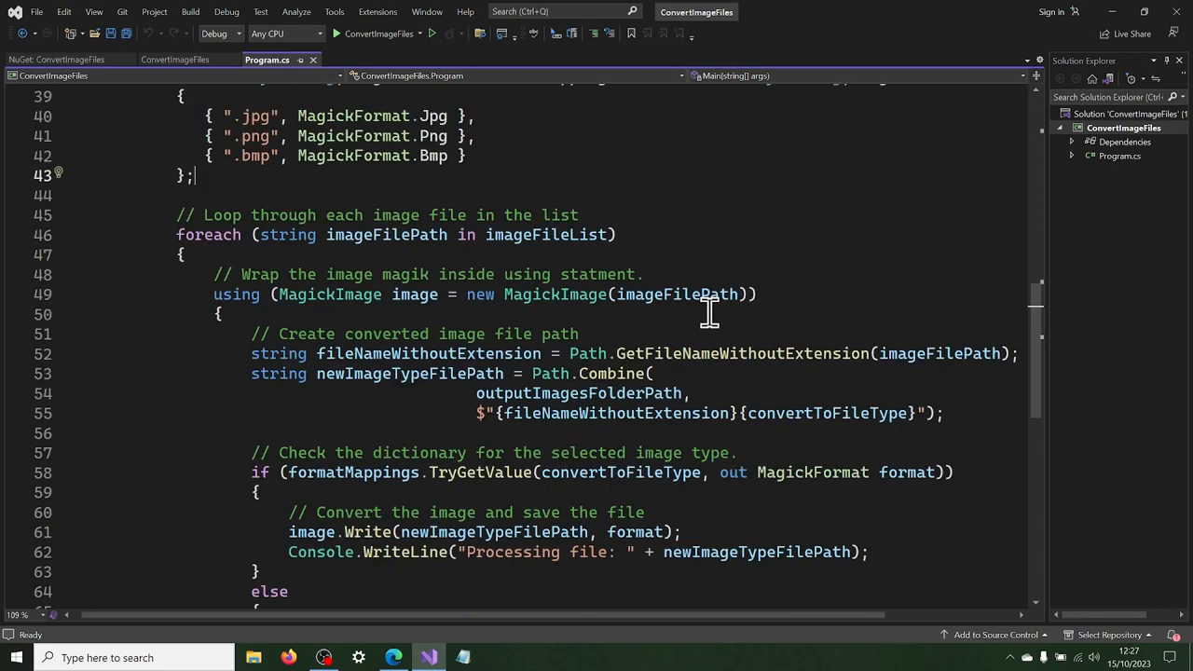
mouse_move(616, 235)
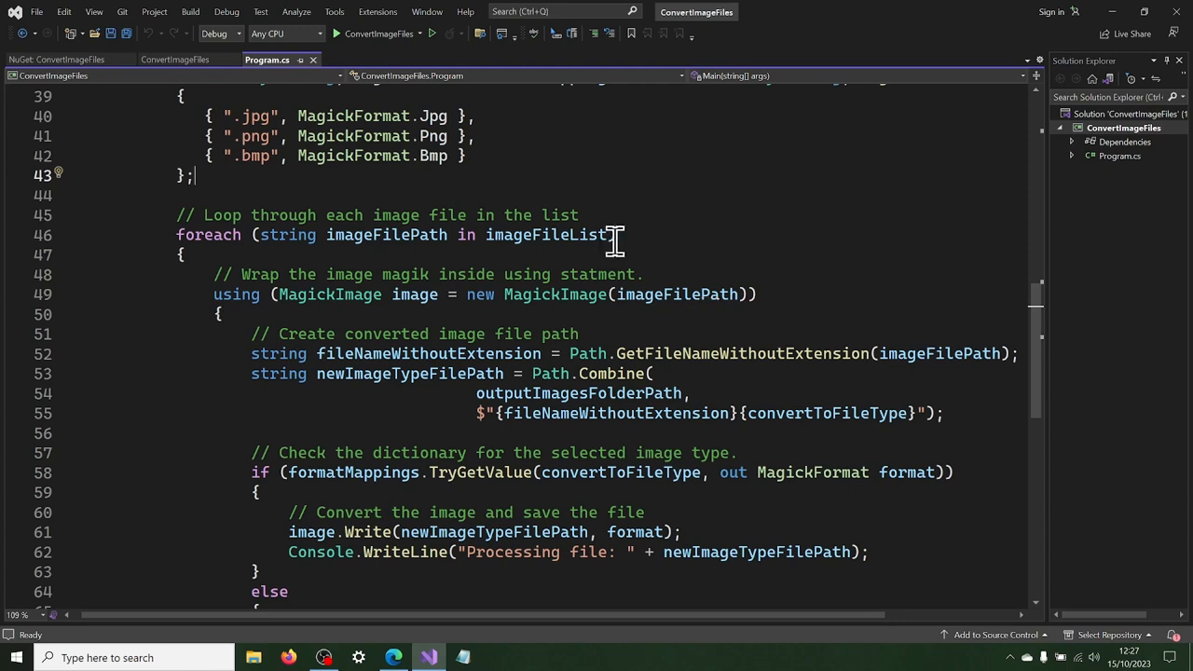
left_click_drag(176, 235, 616, 235)
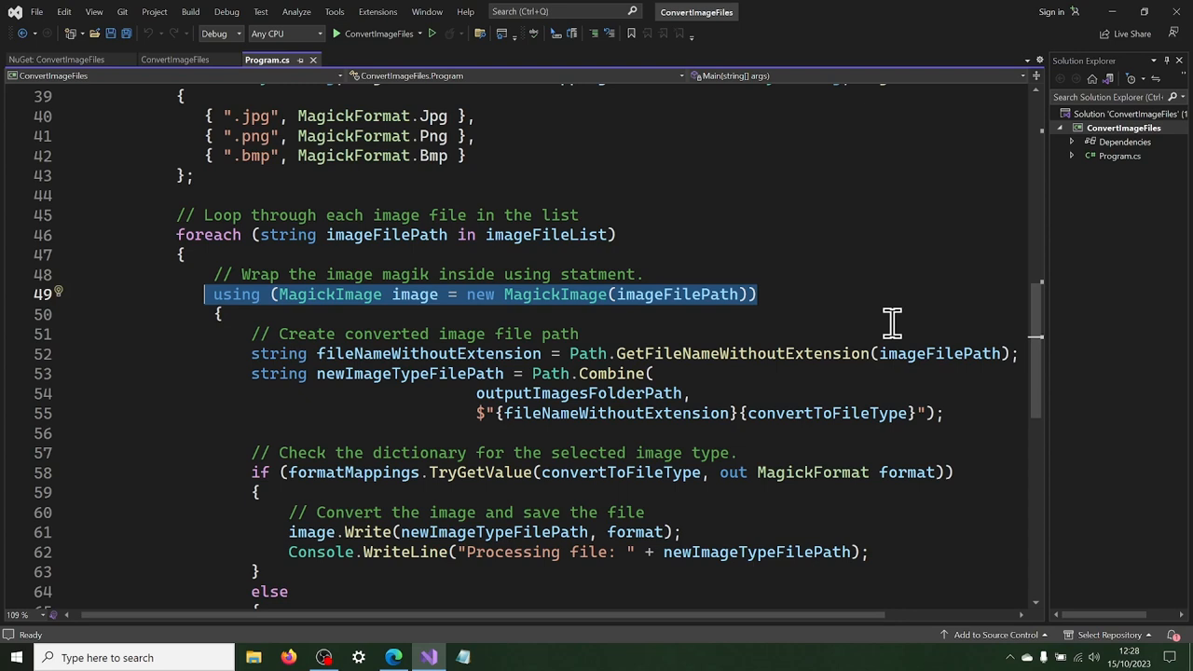
mouse_move(880, 318)
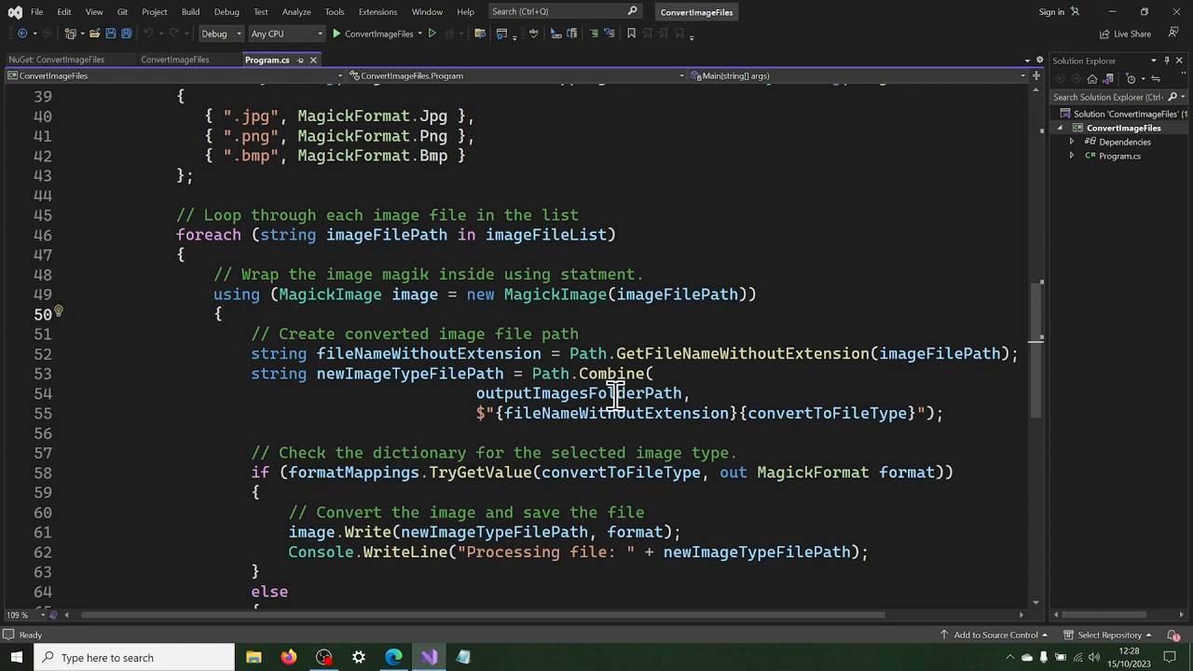
mouse_move(551, 353)
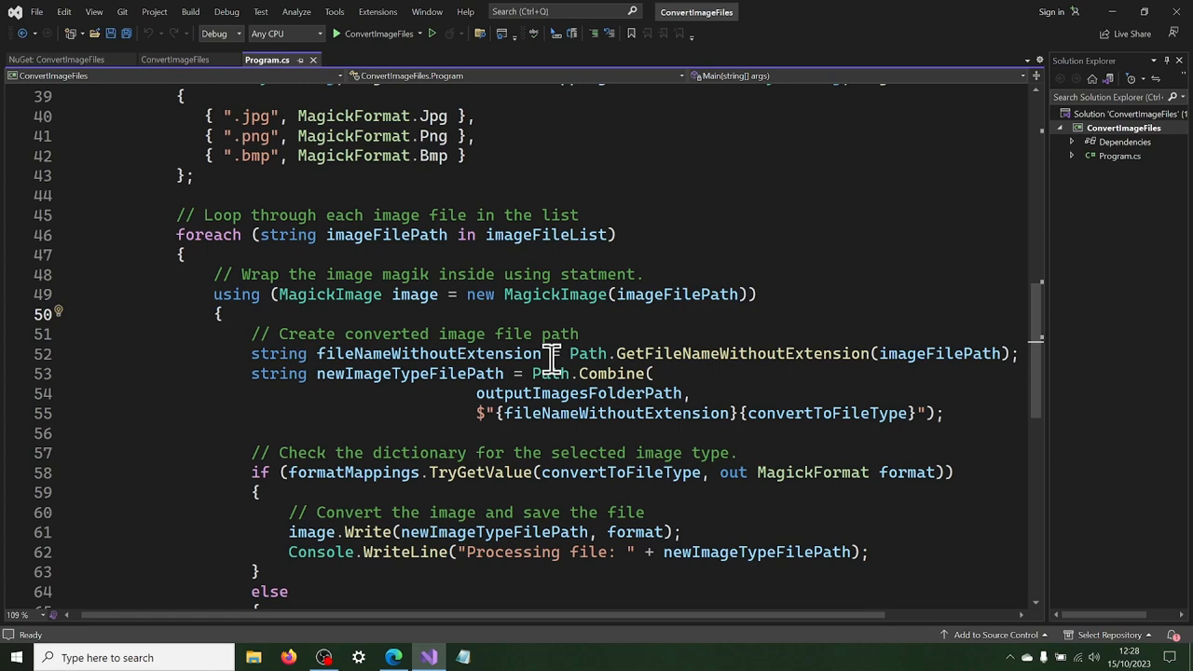
double_click(429, 354)
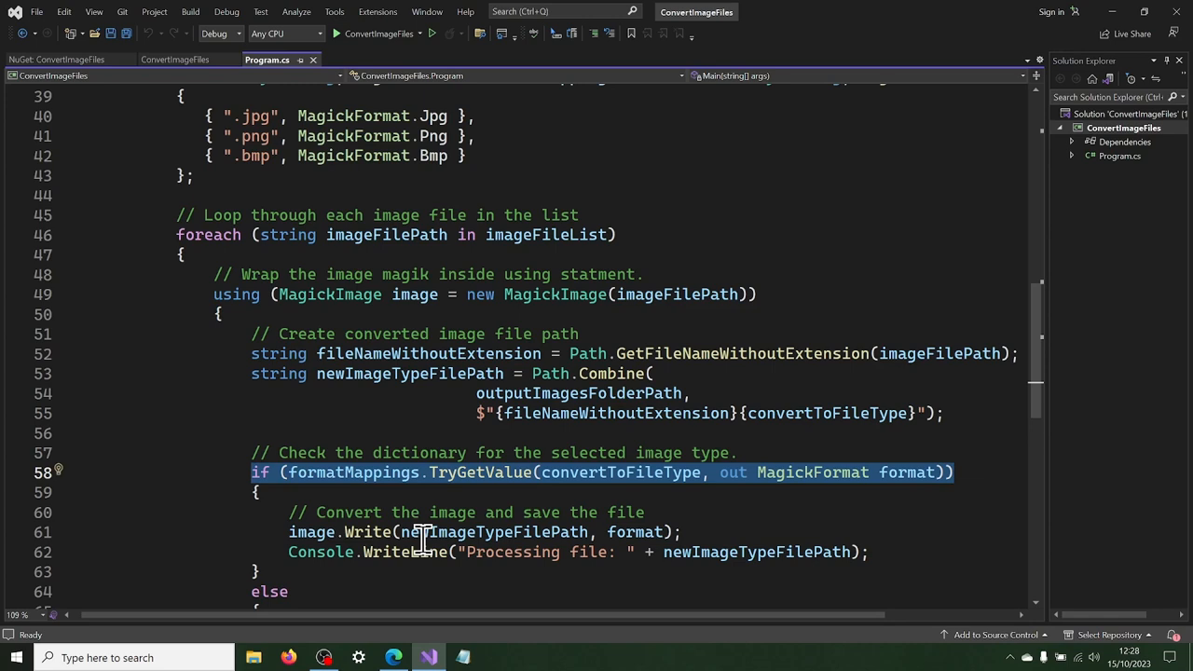
mouse_move(692, 532)
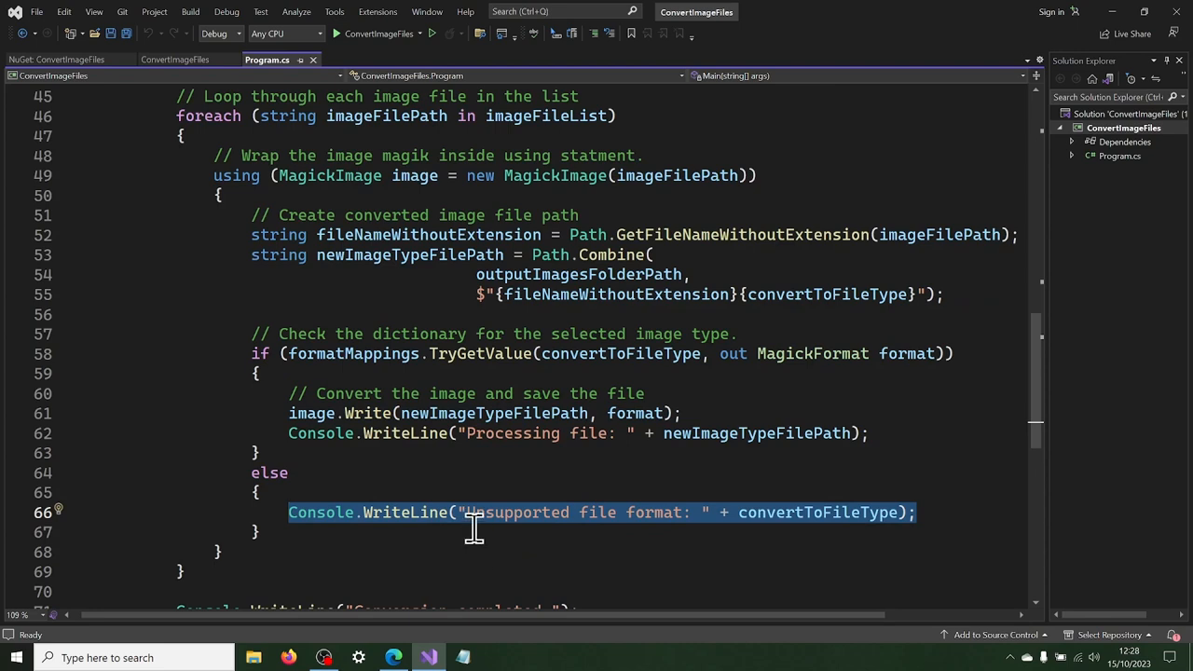
mouse_move(537, 465)
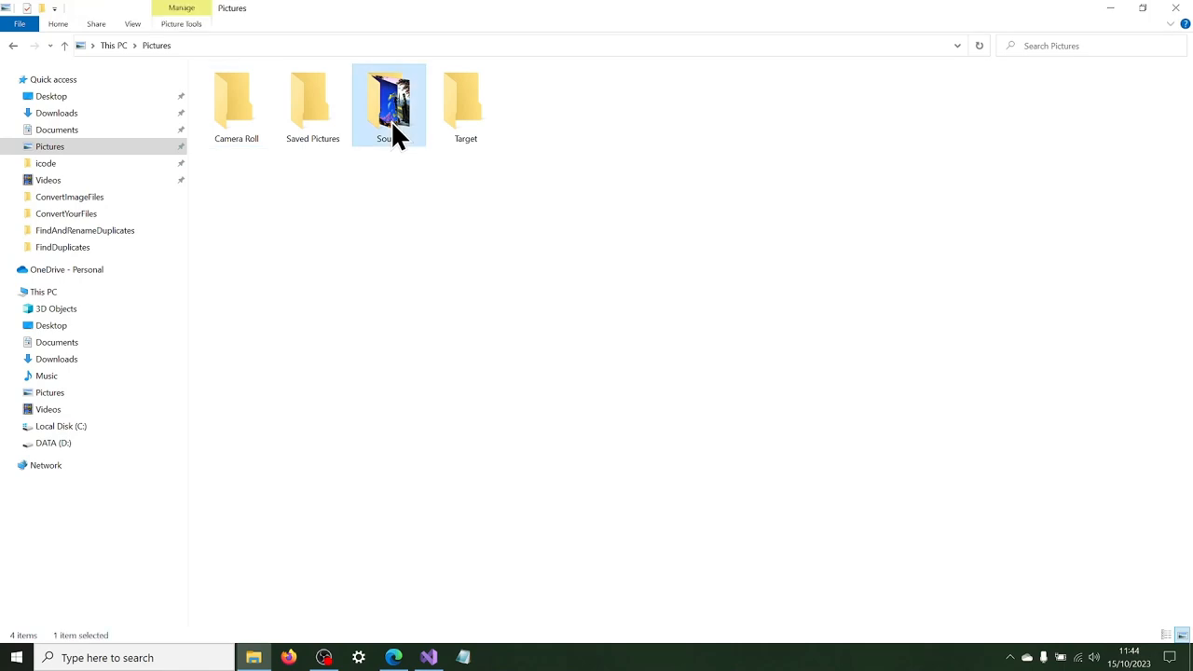
- View the Source JPGs and the still-empty Target folder, then switch to Visual Studio
double_click(389, 101)
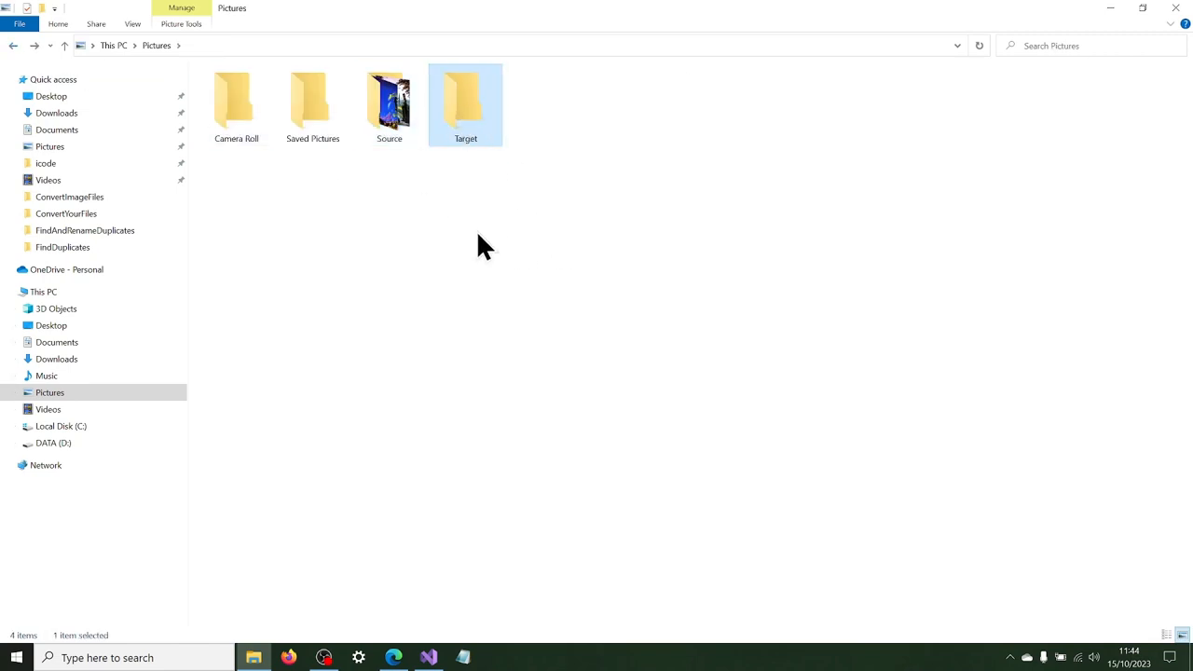
double_click(465, 98)
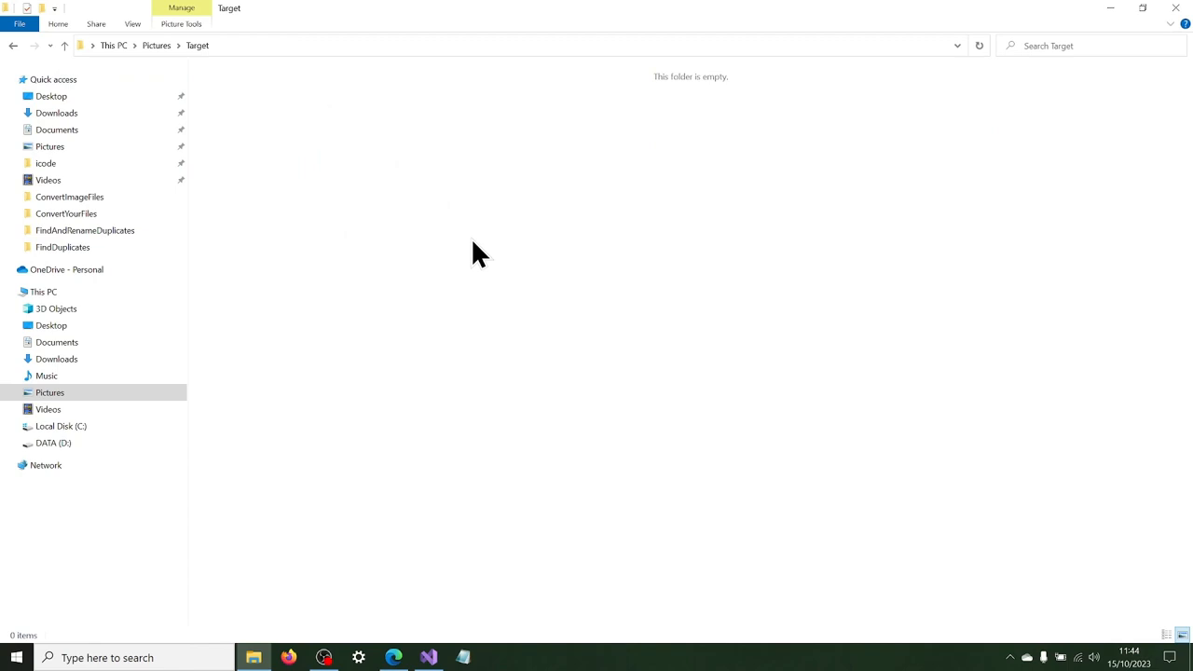
mouse_move(470, 250)
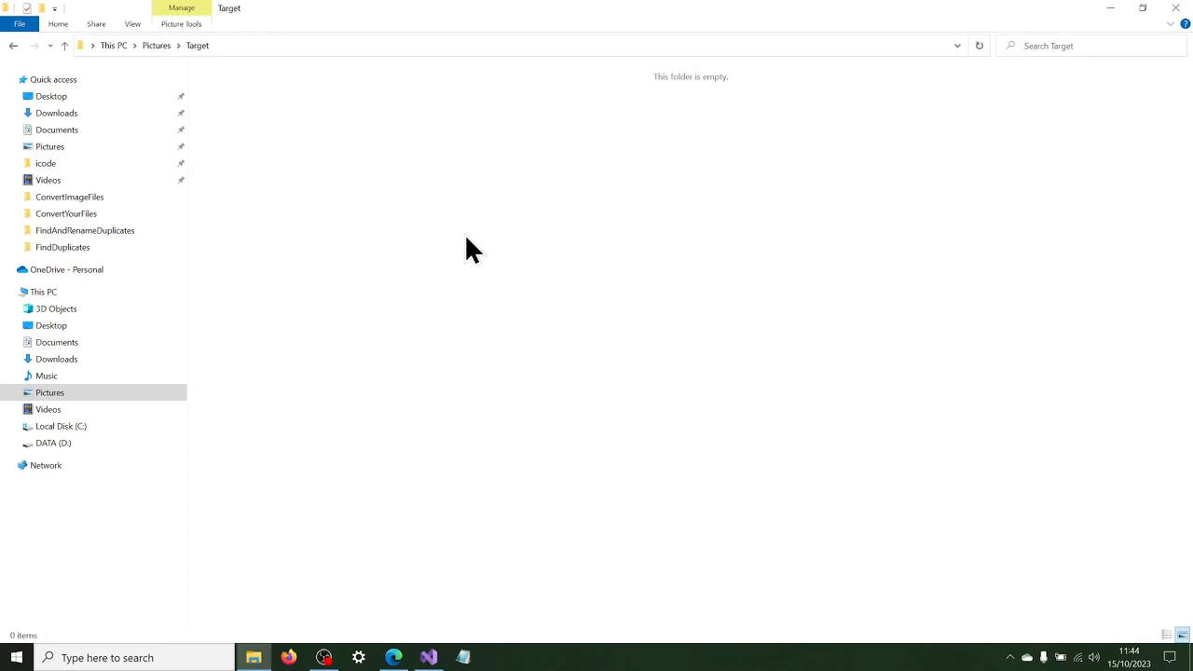
left_click(428, 657)
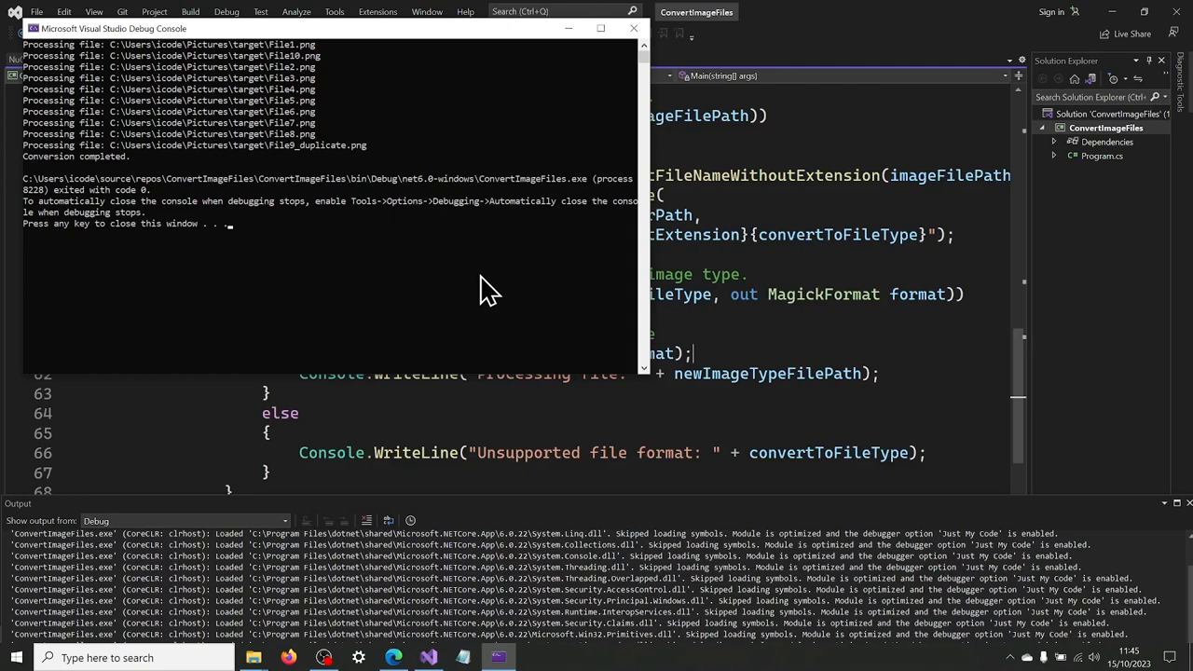
- Switch back to File Explorer to check the conversion results
left_click(633, 28)
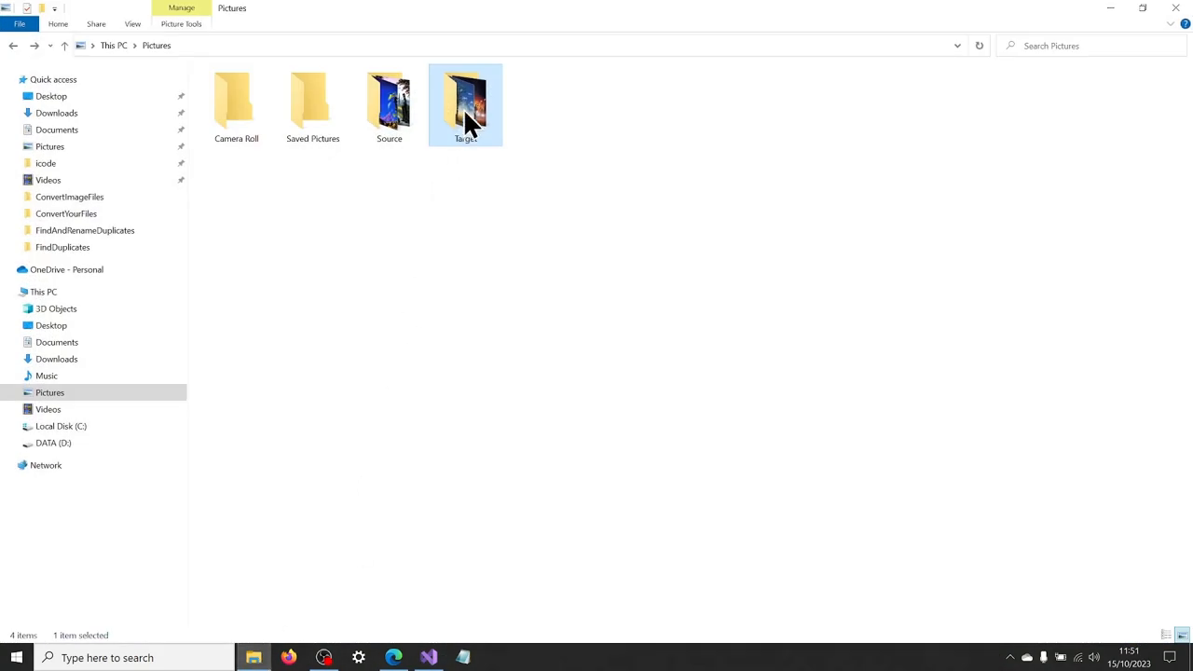
- Show File1.png through File10.png in Target, then return to Visual Studio
double_click(465, 104)
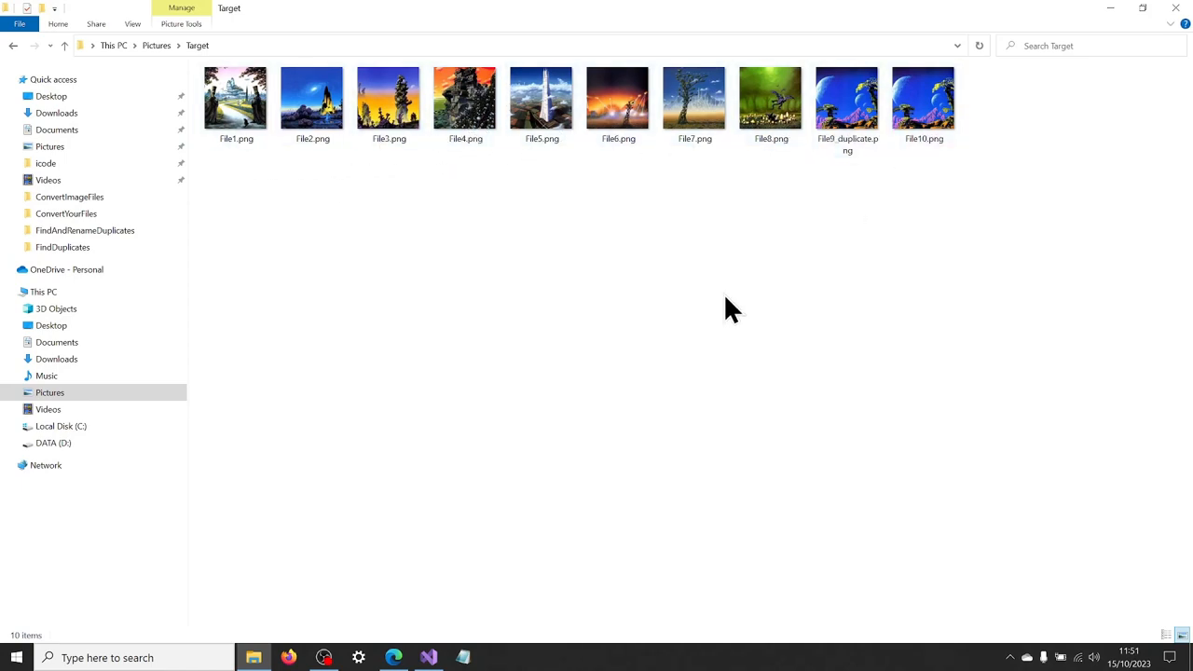
mouse_move(685, 320)
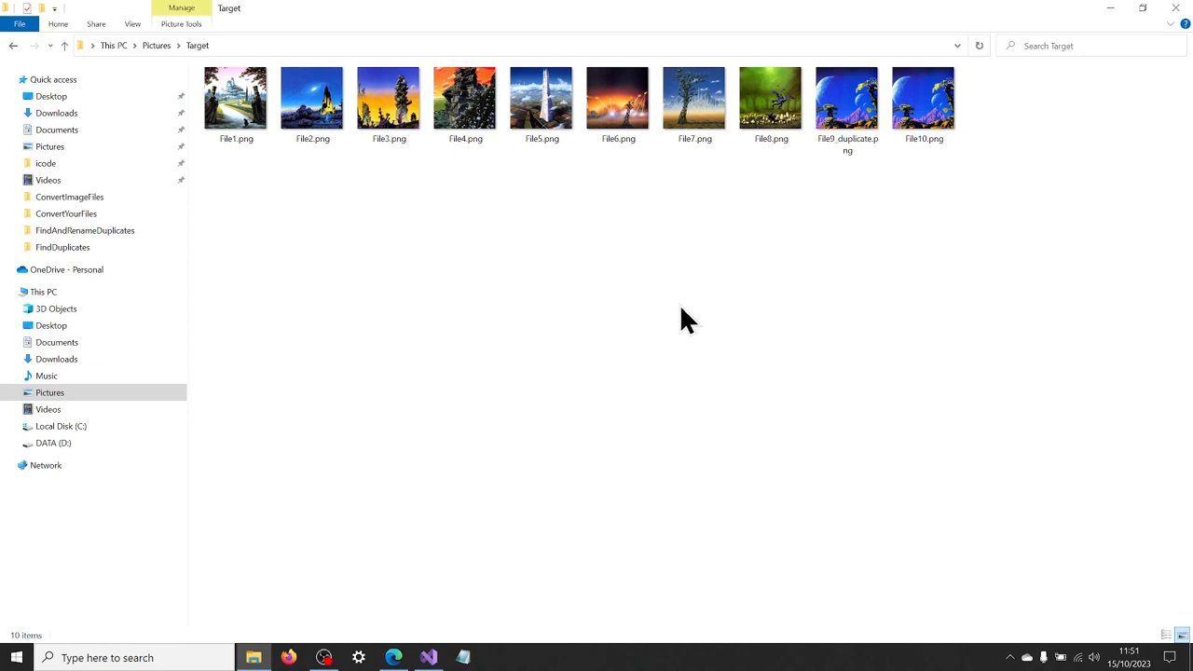
mouse_move(903, 213)
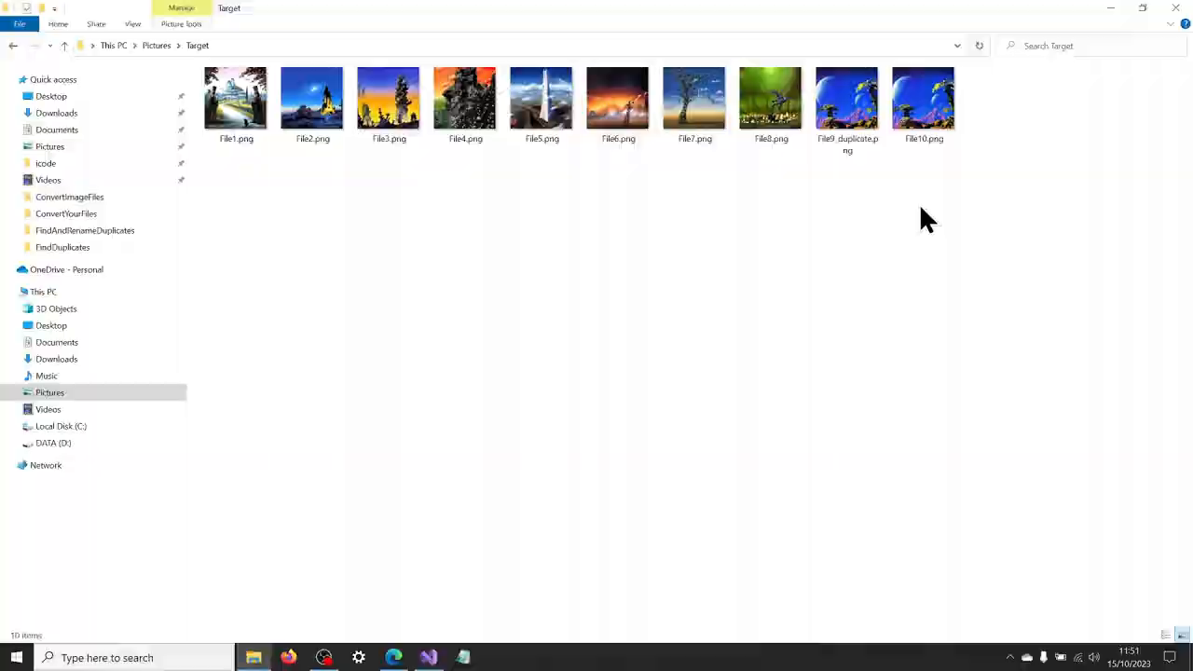
left_click(428, 658)
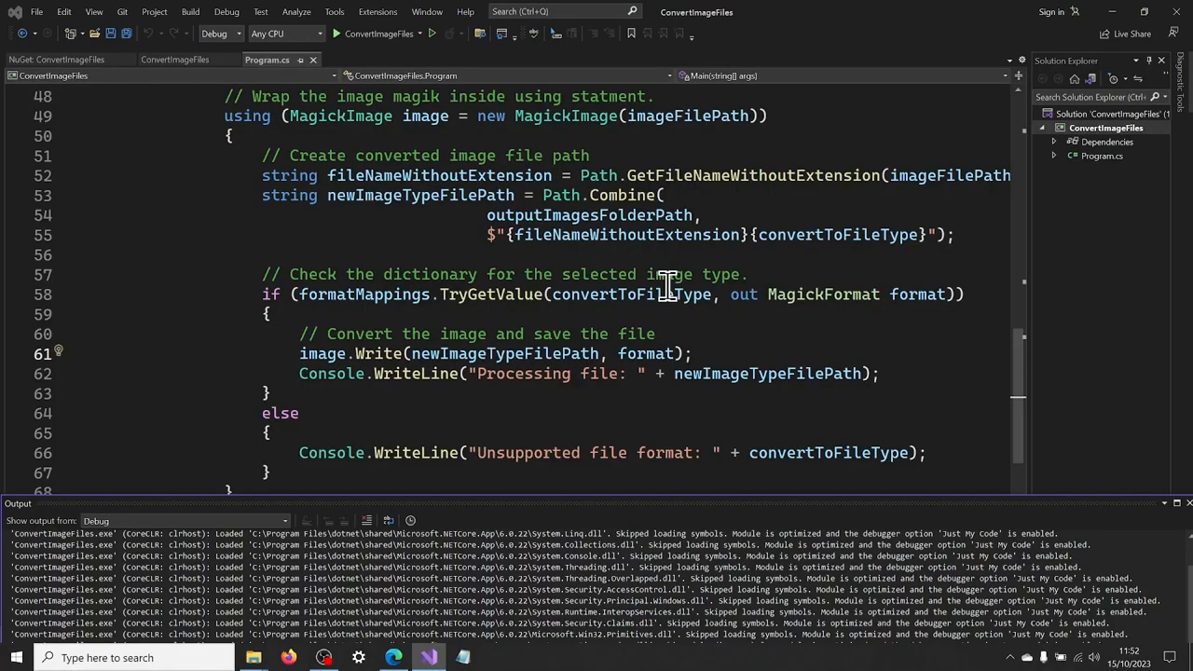